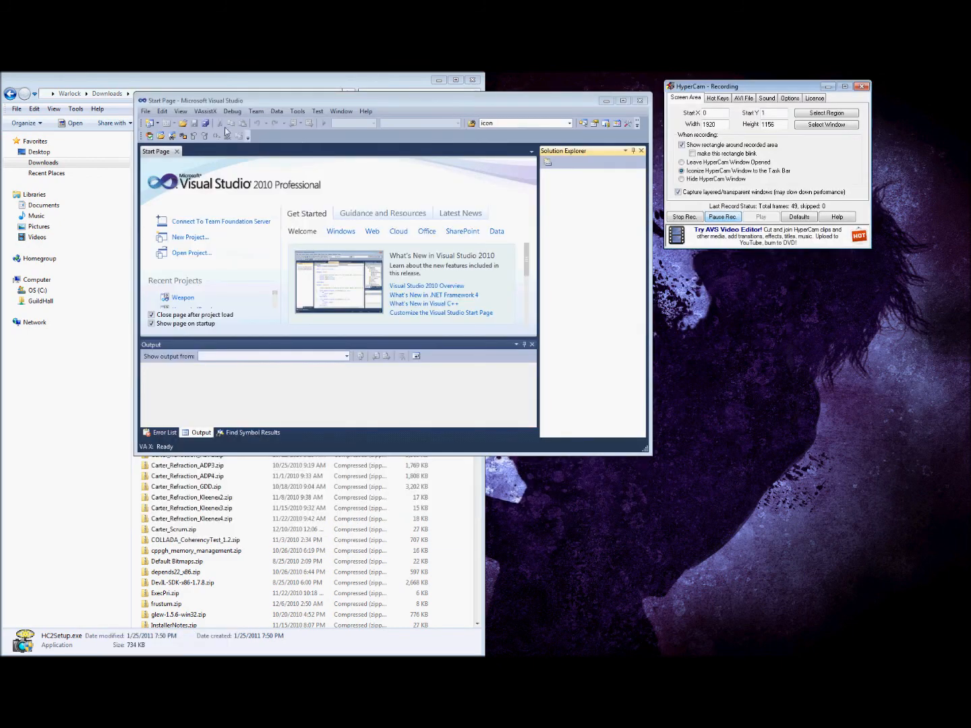
mouse_move(159, 127)
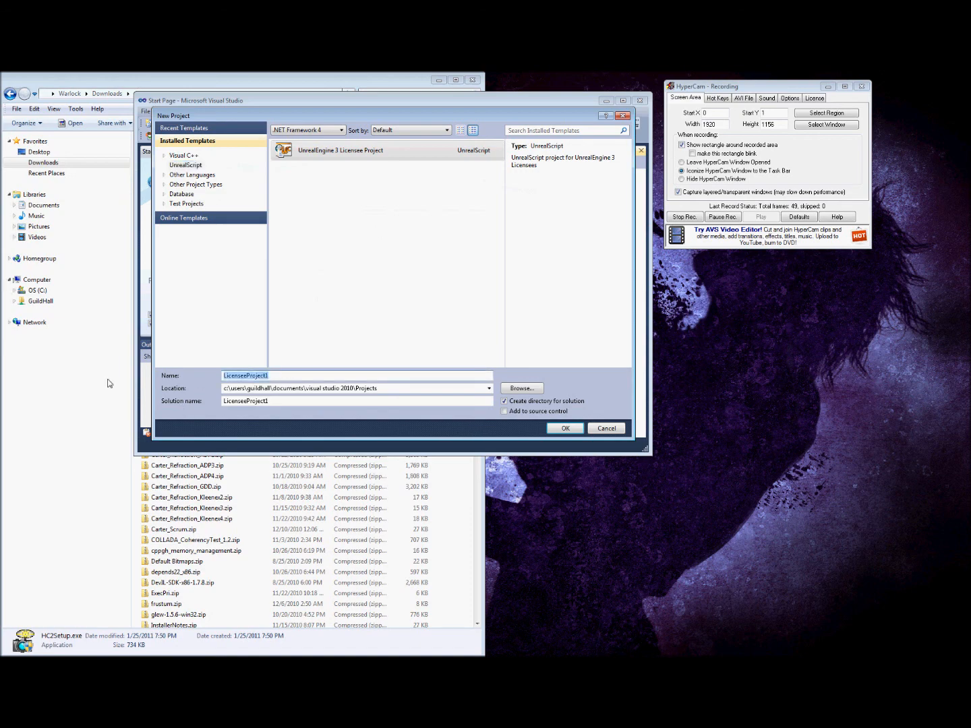
Step: Name the new UnrealEngine 3 License project by typing its name in the New Project dialog
type("Whater")
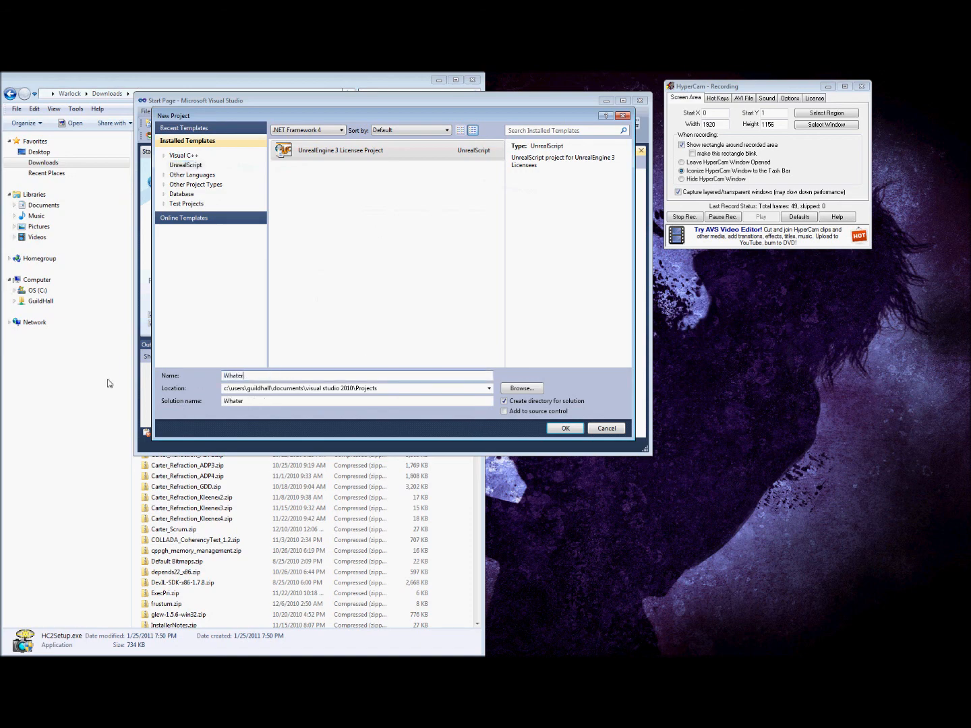
type("verrrek")
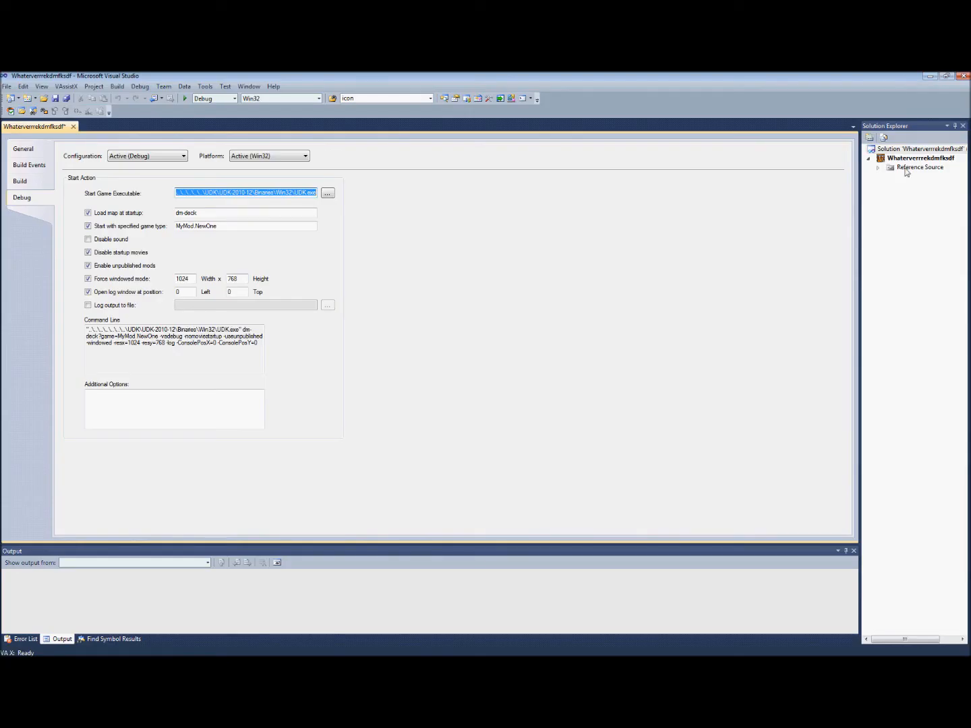
Step: Expand Reference Source and the MyMod package to reach NewOne.uc
left_click(877, 167)
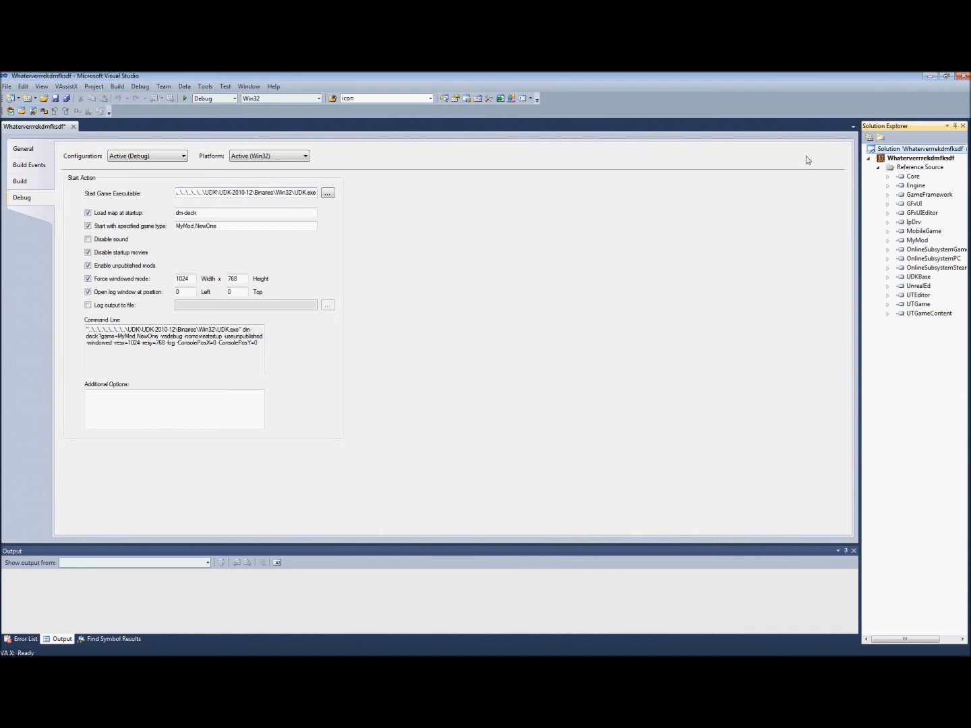
left_click(891, 241)
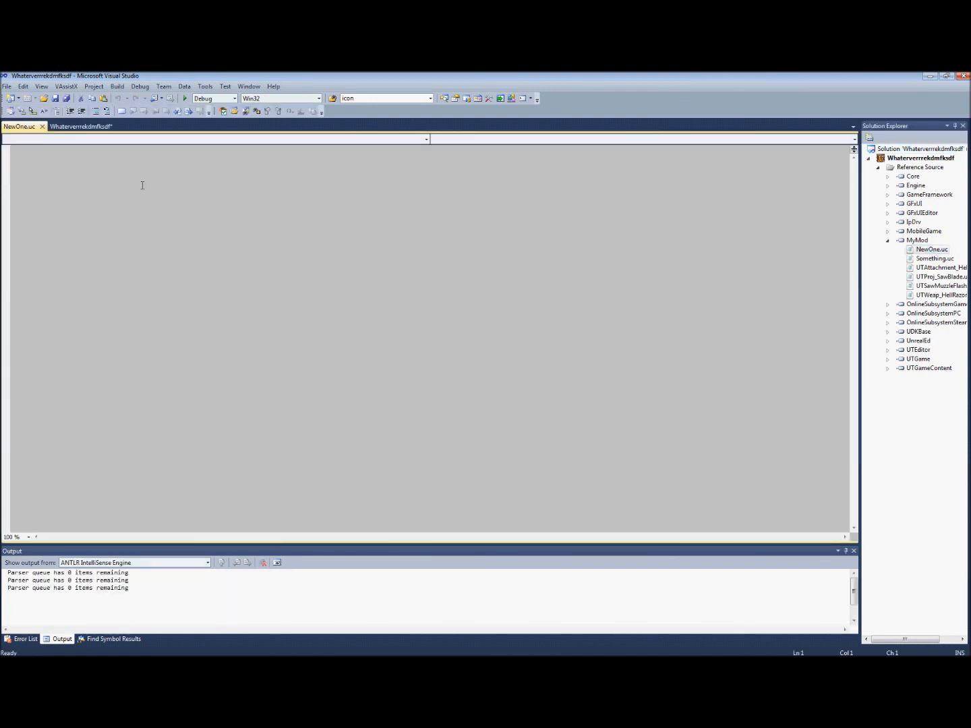
Step: Declare 'class NewOne extends UTDeathmatch;' using IntelliSense completions
type("cla")
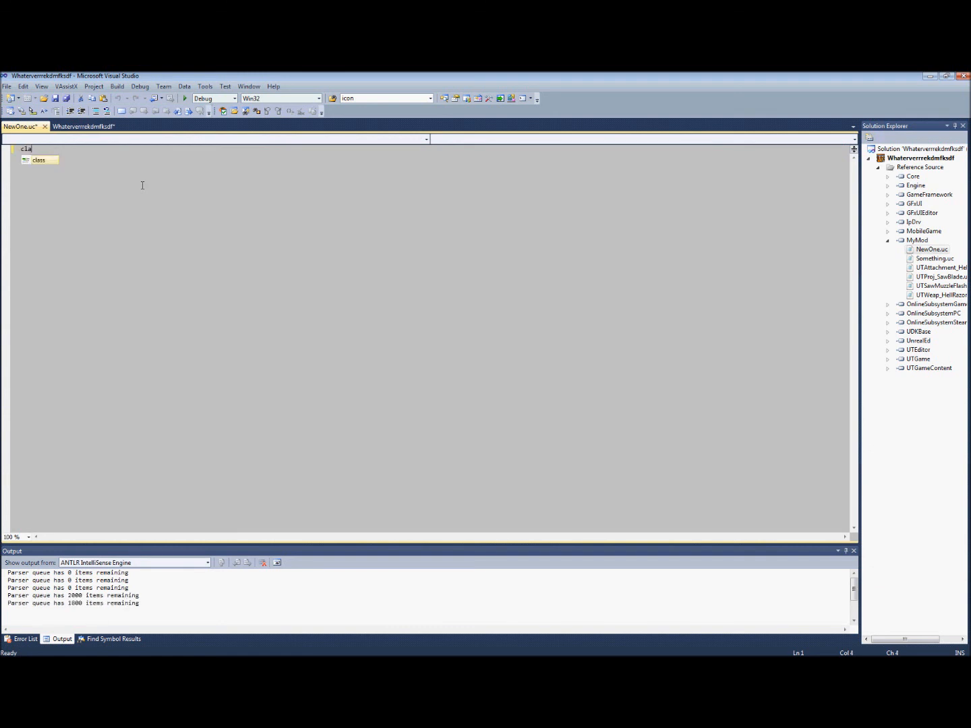
key("Tab")
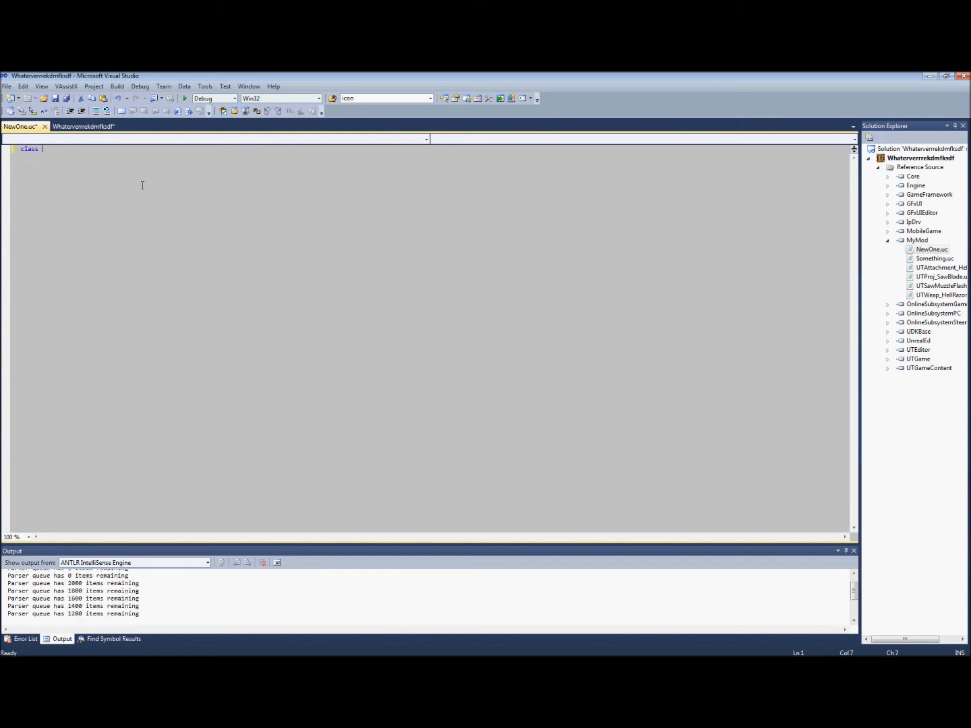
type("New")
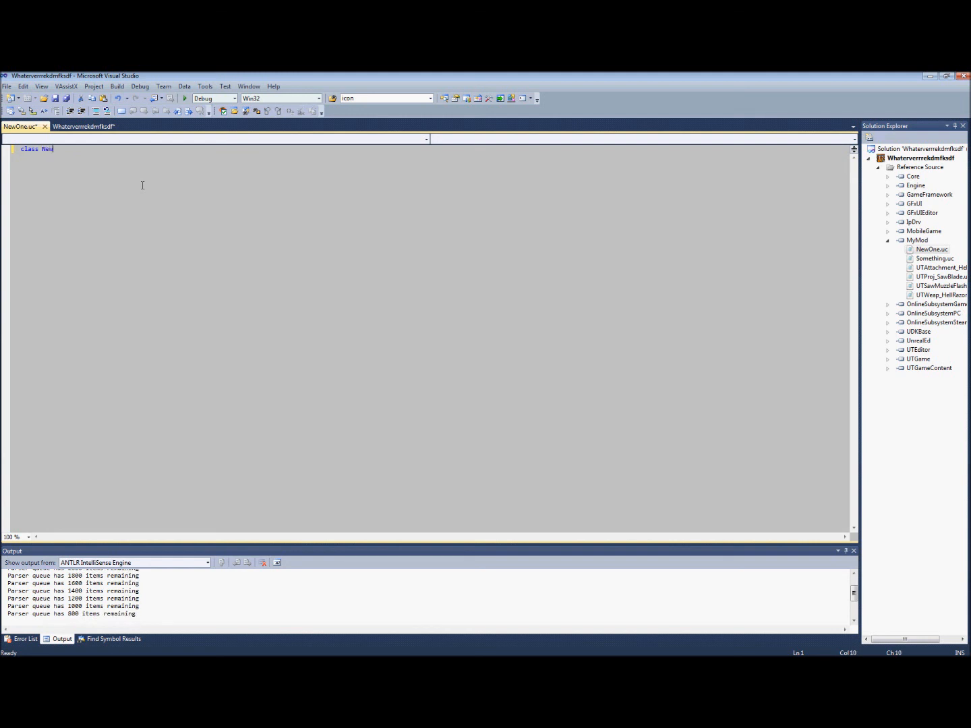
type("One")
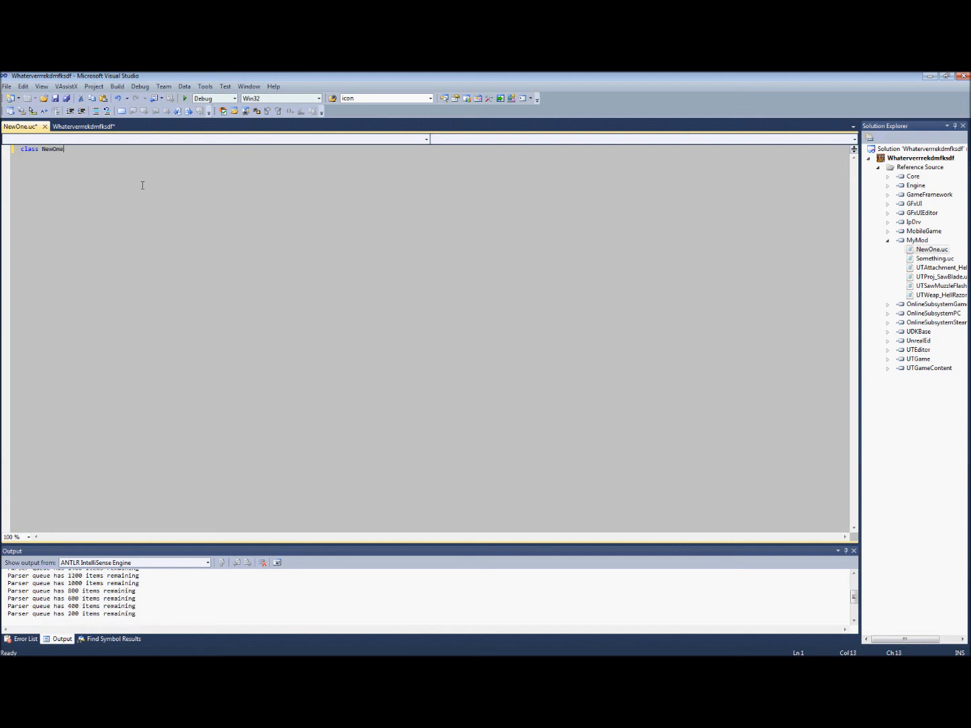
type("extends")
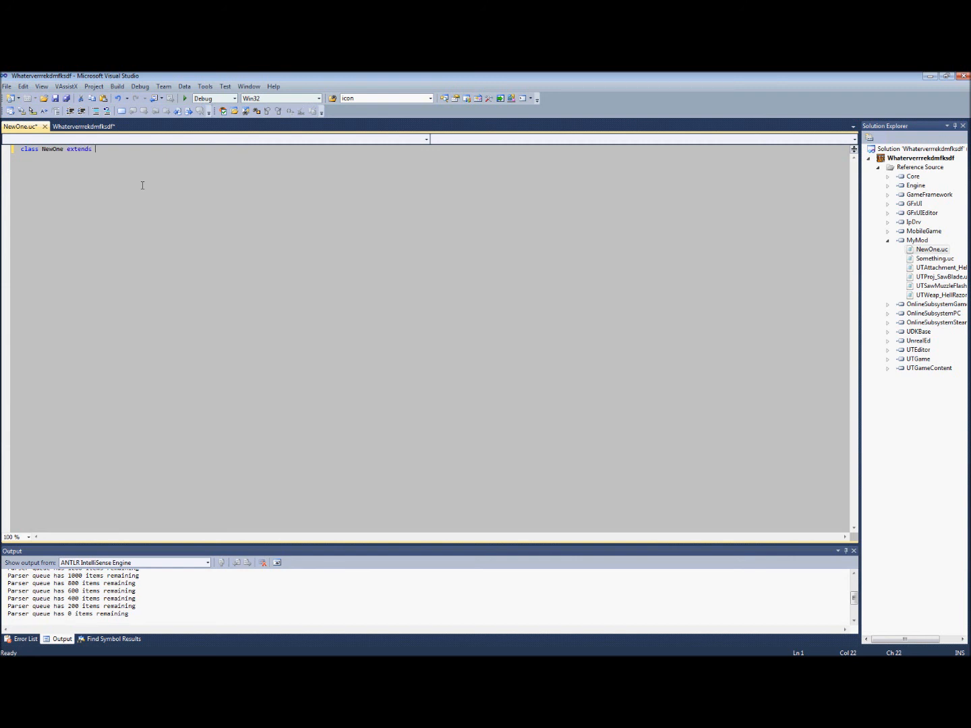
type("U")
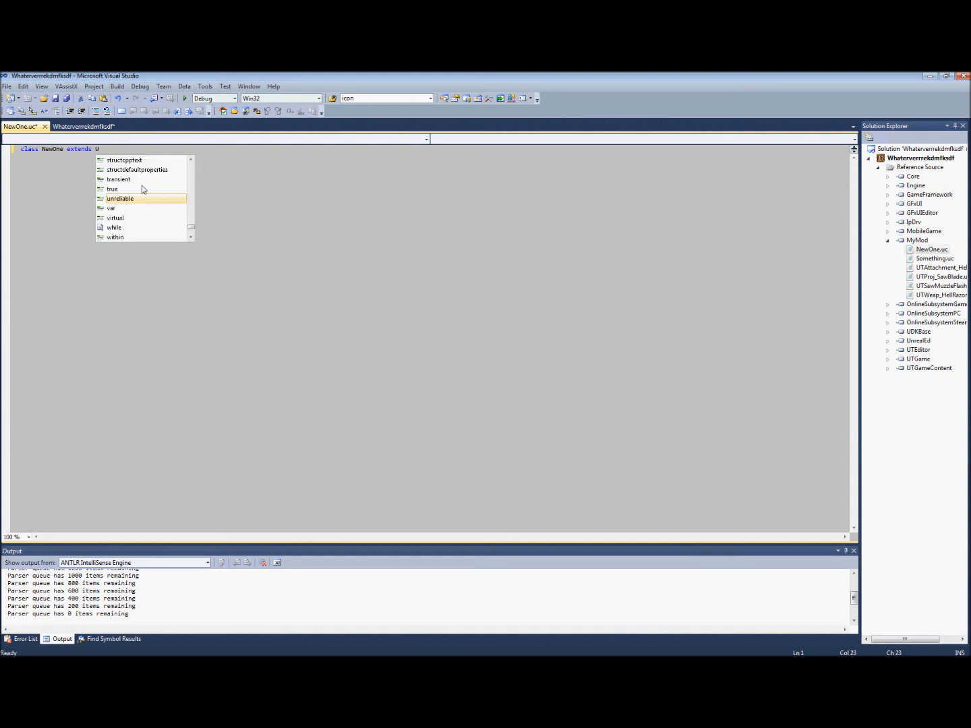
type("TDeathmatch;")
type("function I")
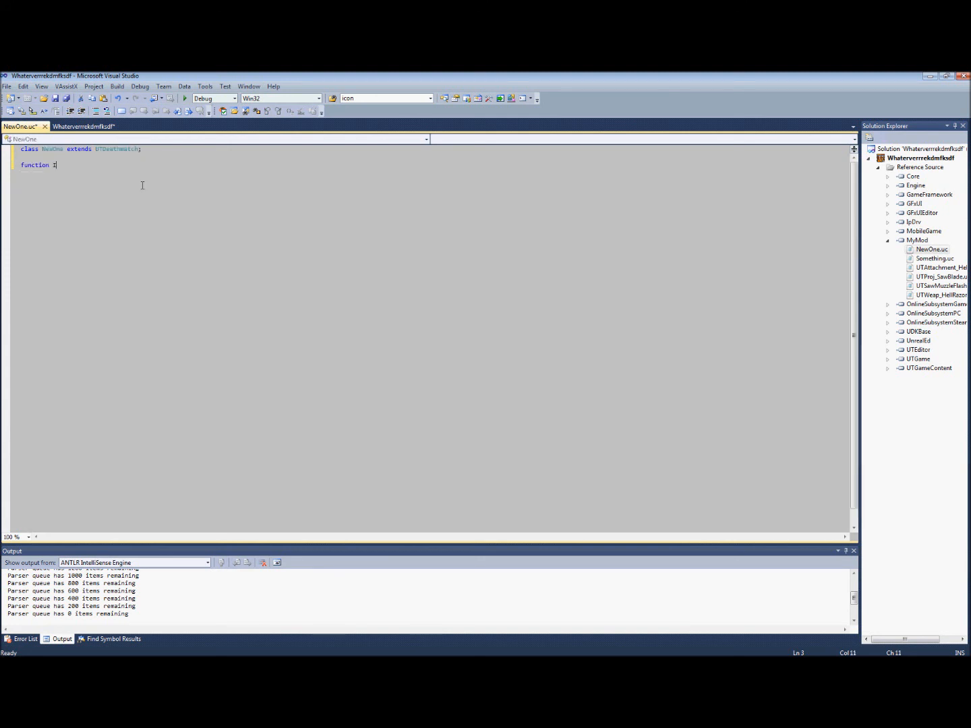
Step: Begin the InitGame function declaration
type("nit")
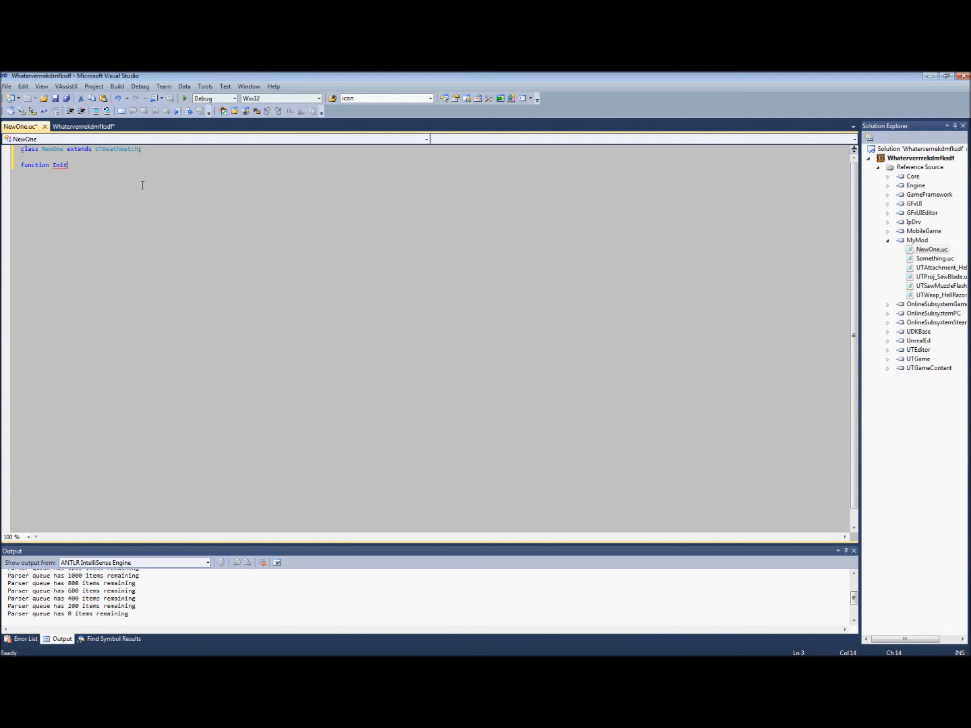
mouse_move(130, 189)
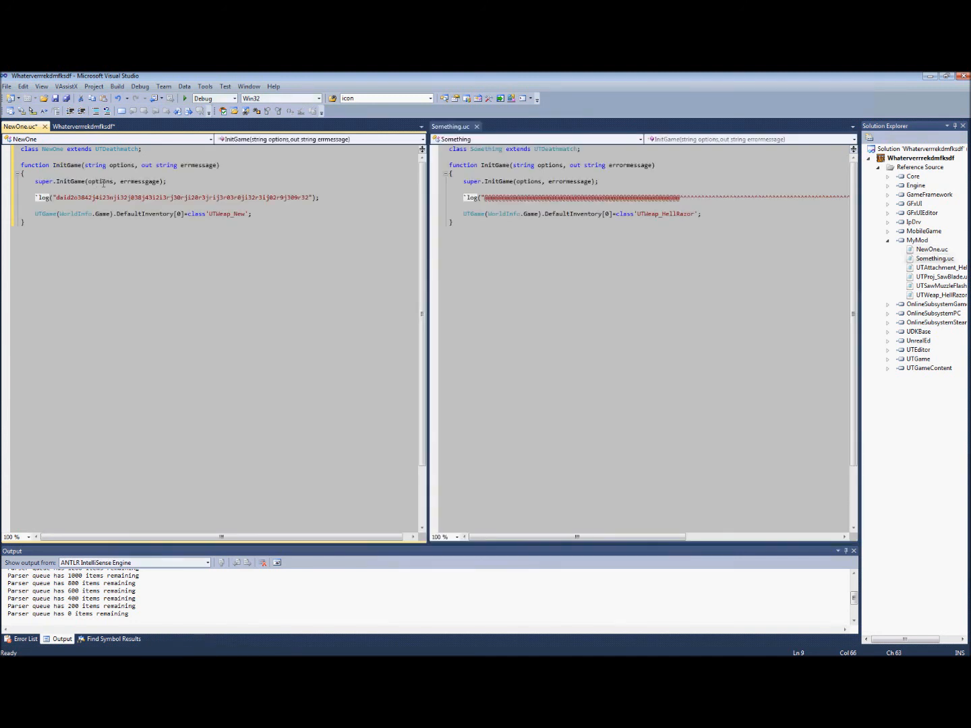
mouse_move(104, 180)
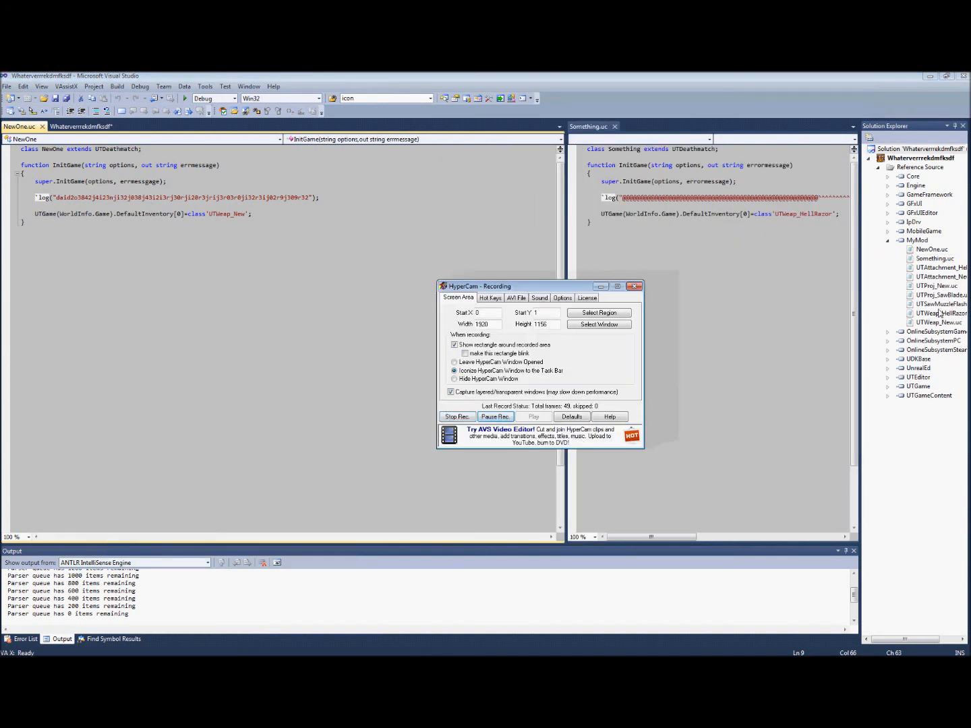
Step: Place the cursor in the new UTWeap_New.uc file beside HellRazor's script
left_click(635, 286)
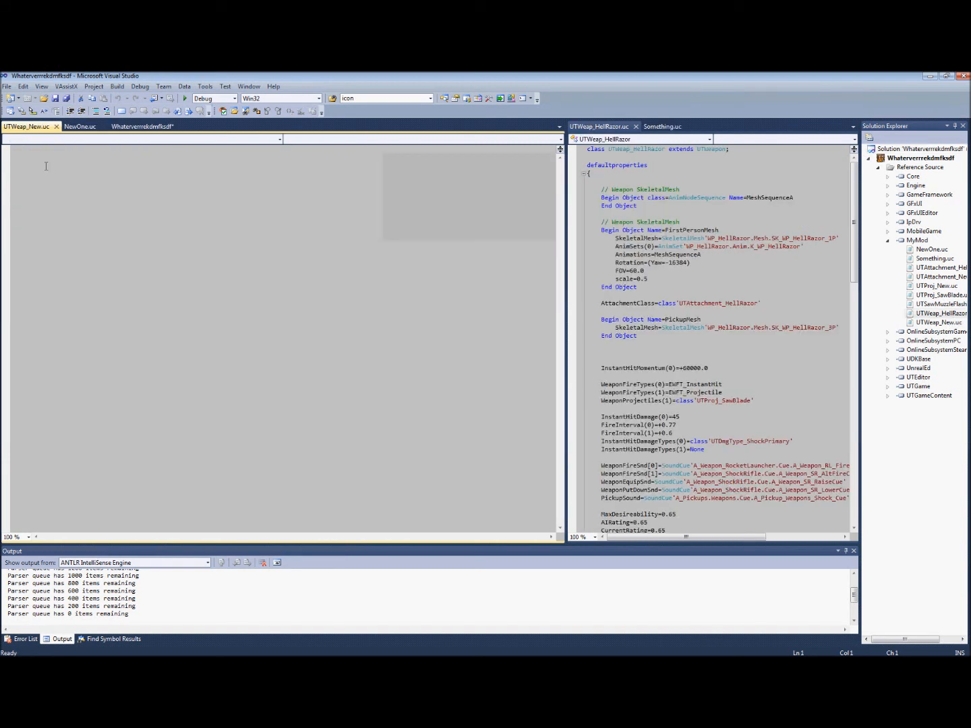
Step: Declare 'class UTWeap_New extends UTWeap_Sh…' picking the base weapon from IntelliSense
type("class")
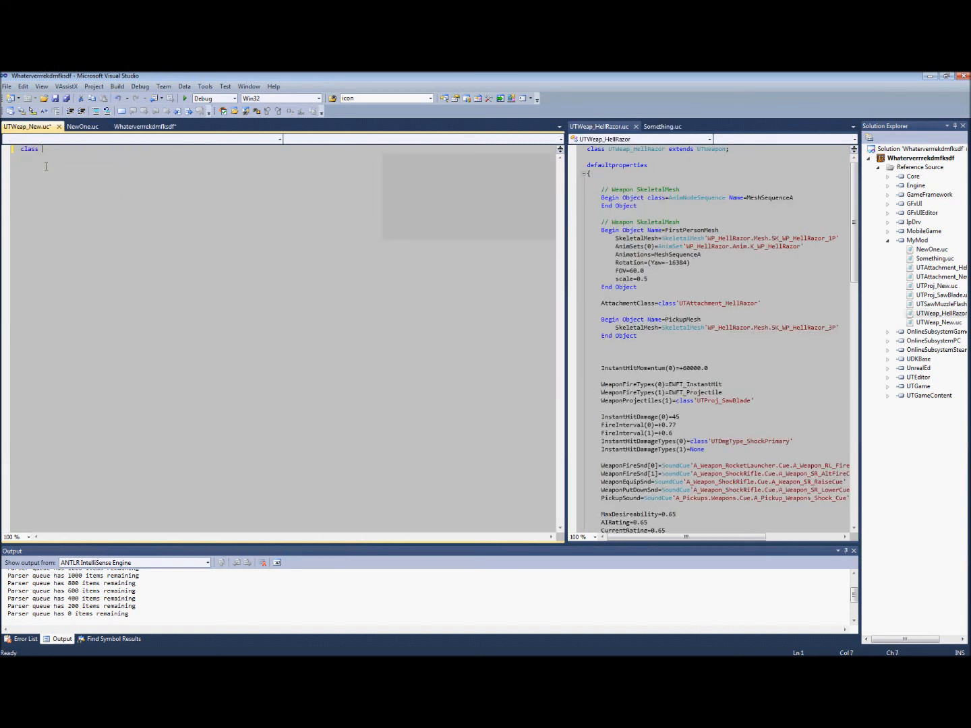
type("UT")
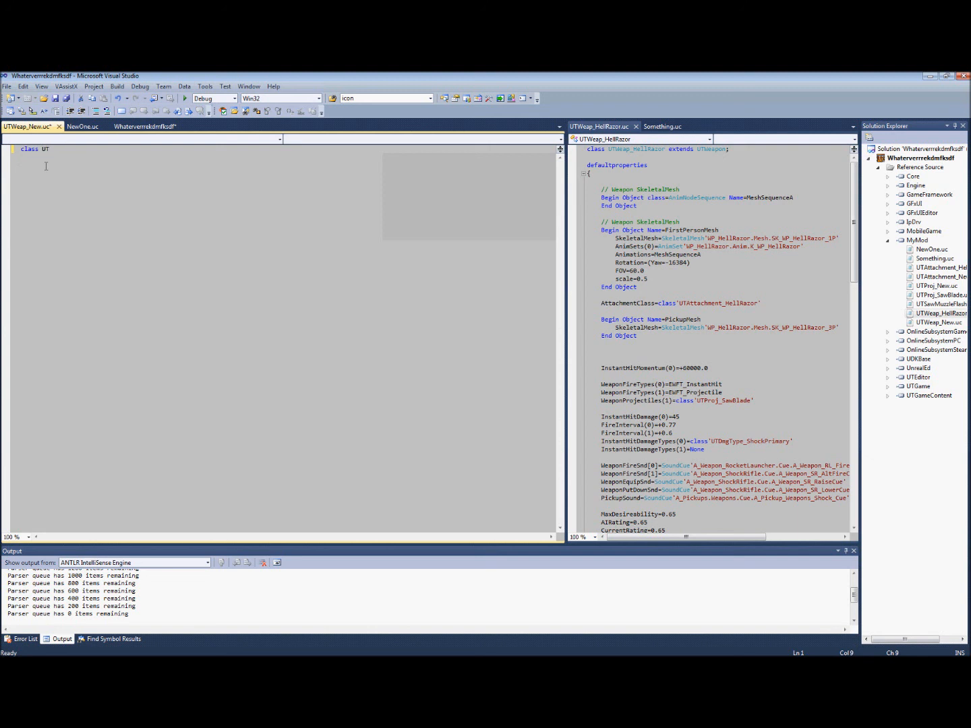
type("Weap")
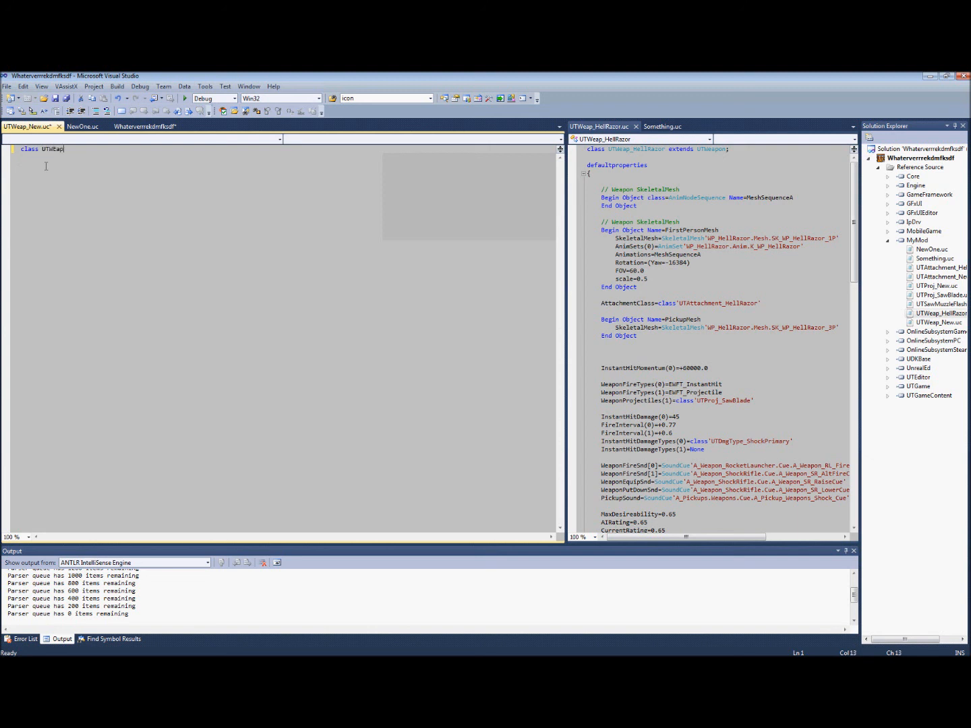
type("_")
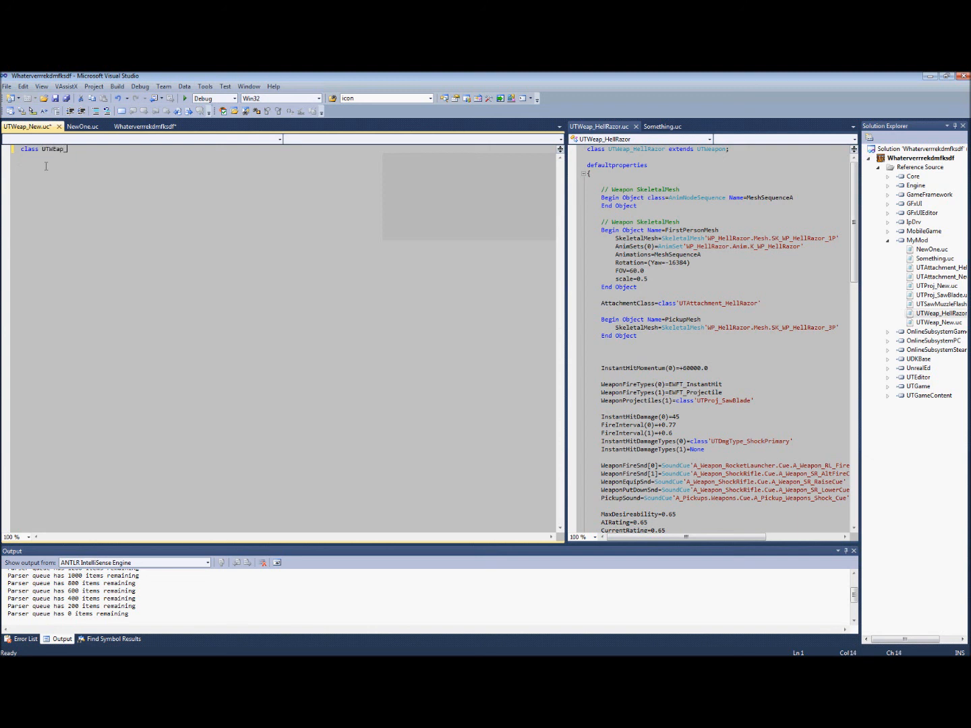
type("New")
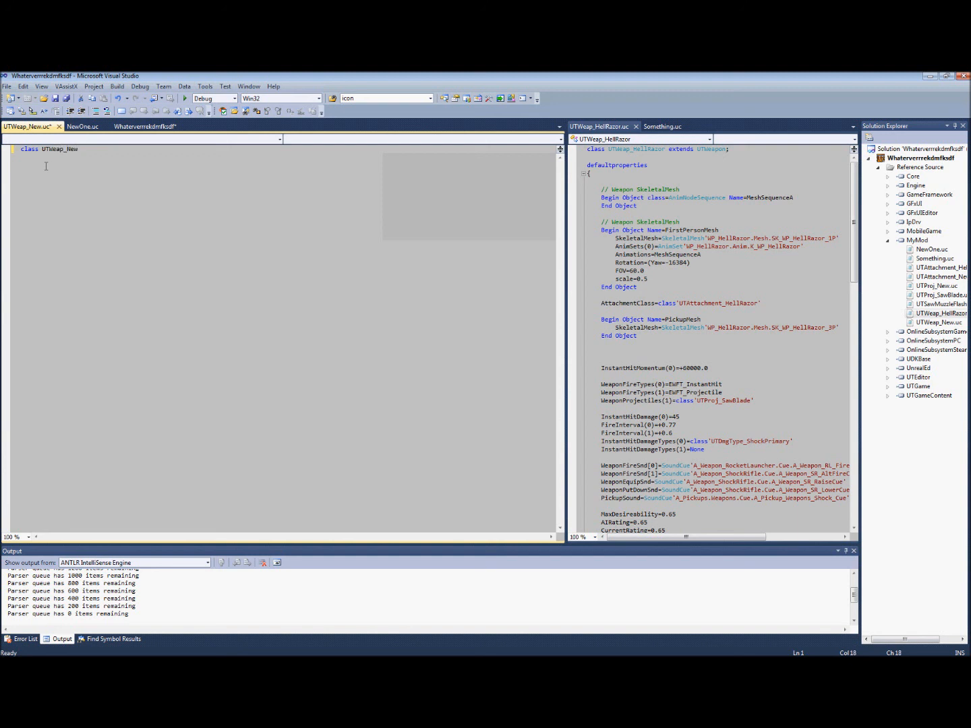
type("extends")
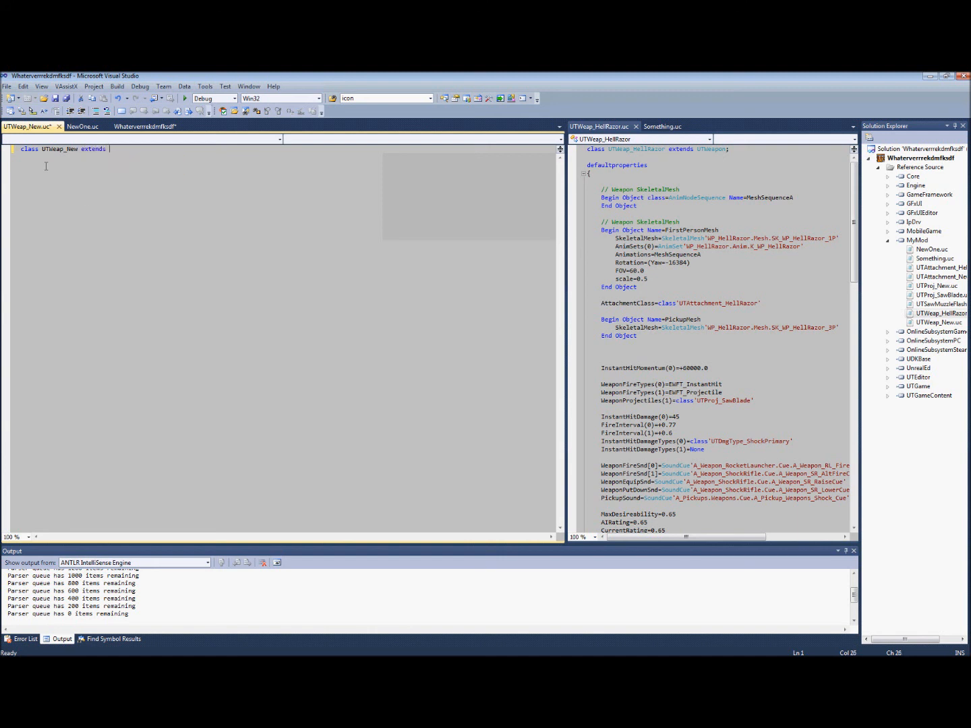
type("UT")
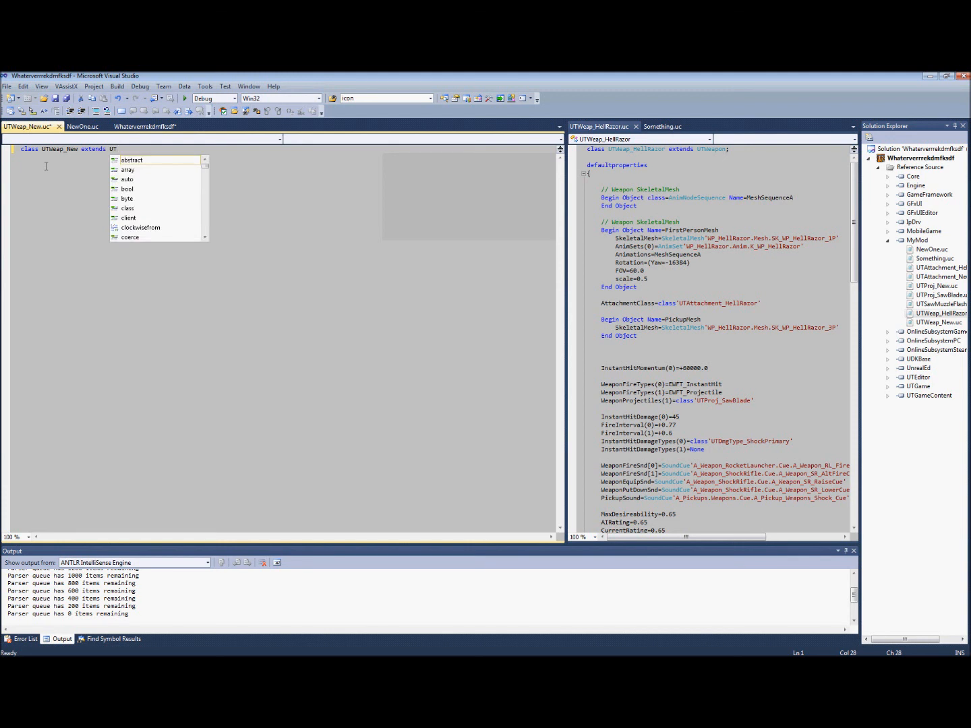
type("Weap")
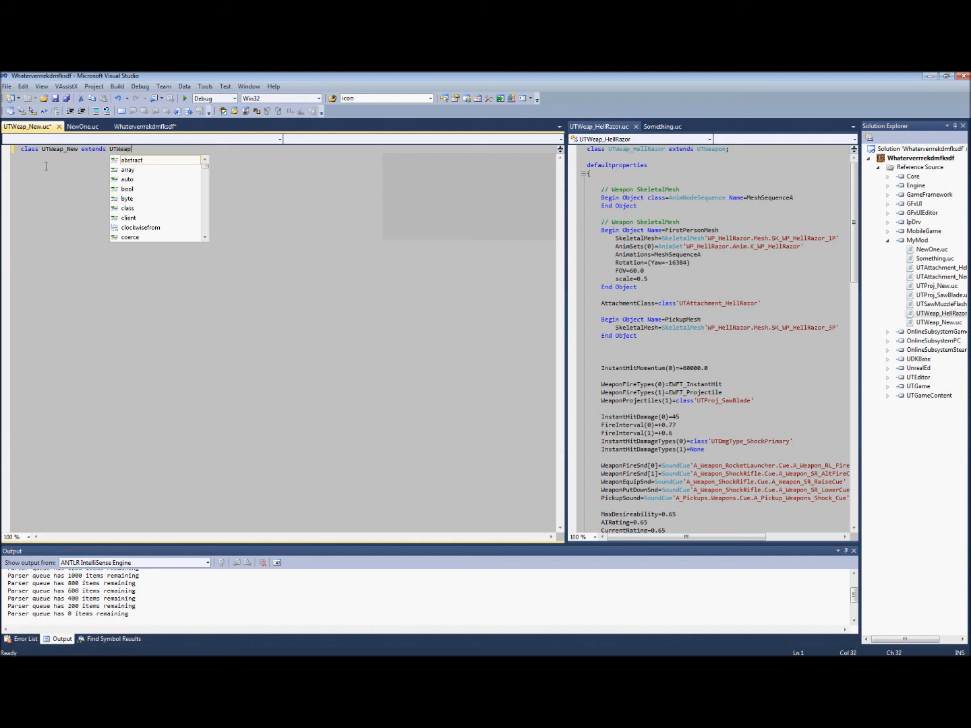
type("_Sh")
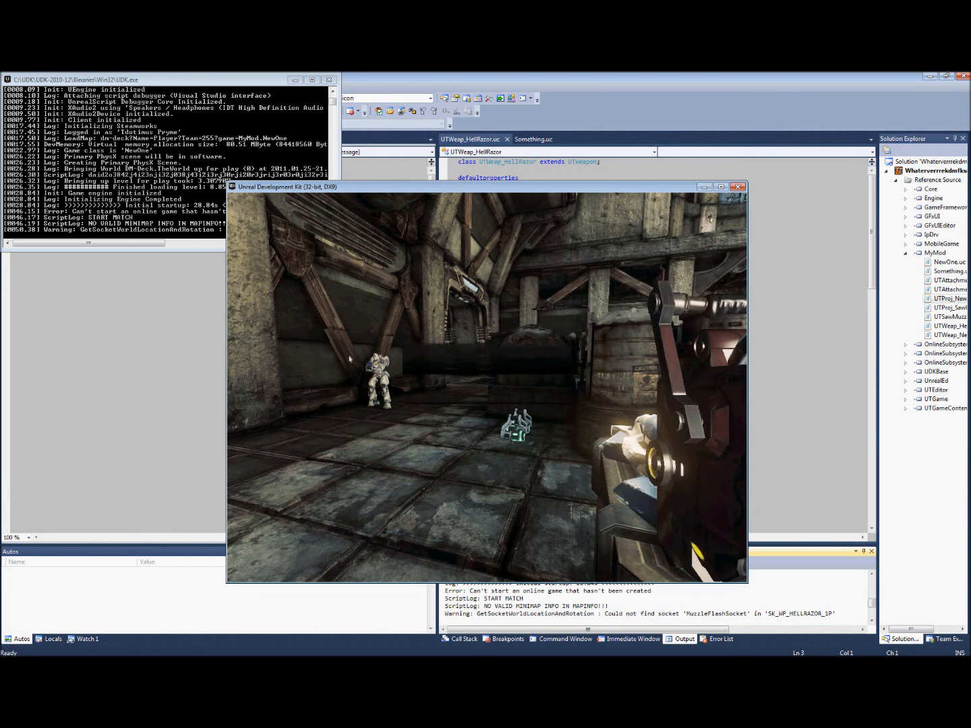
Step: Quit the running UDK game test via the pause menu's Exit
key("Escape")
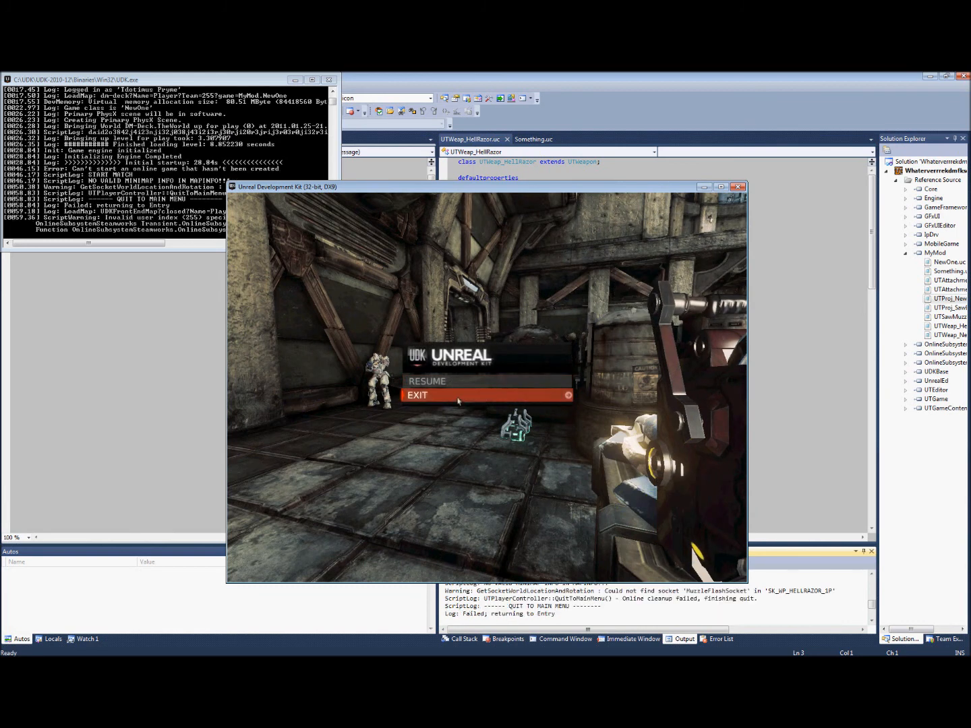
left_click(417, 395)
type("weapon")
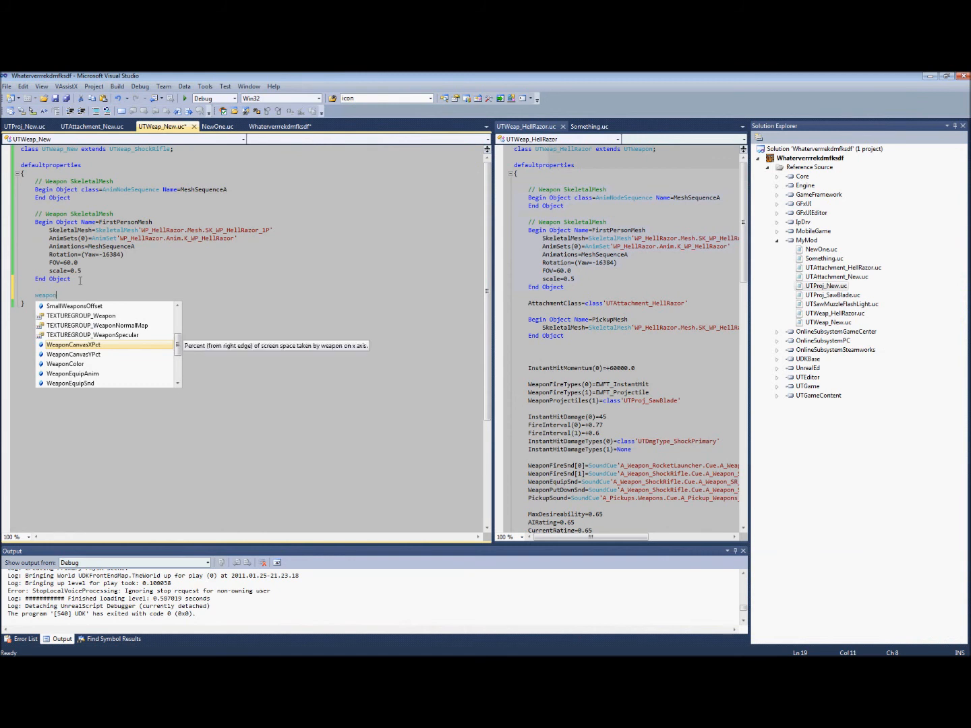
Step: Add WeaponProjectiles(1) = class'UTProj_New' to UTWeap_New's defaultproperties, replacing the SawBlade name
type("Projectiles")
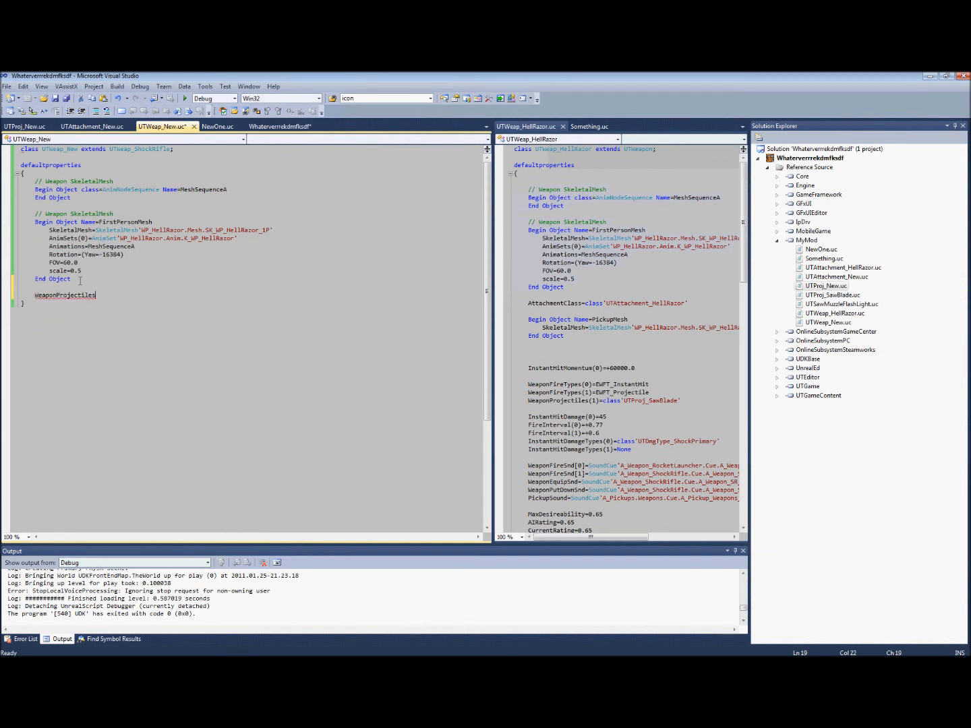
type("(")
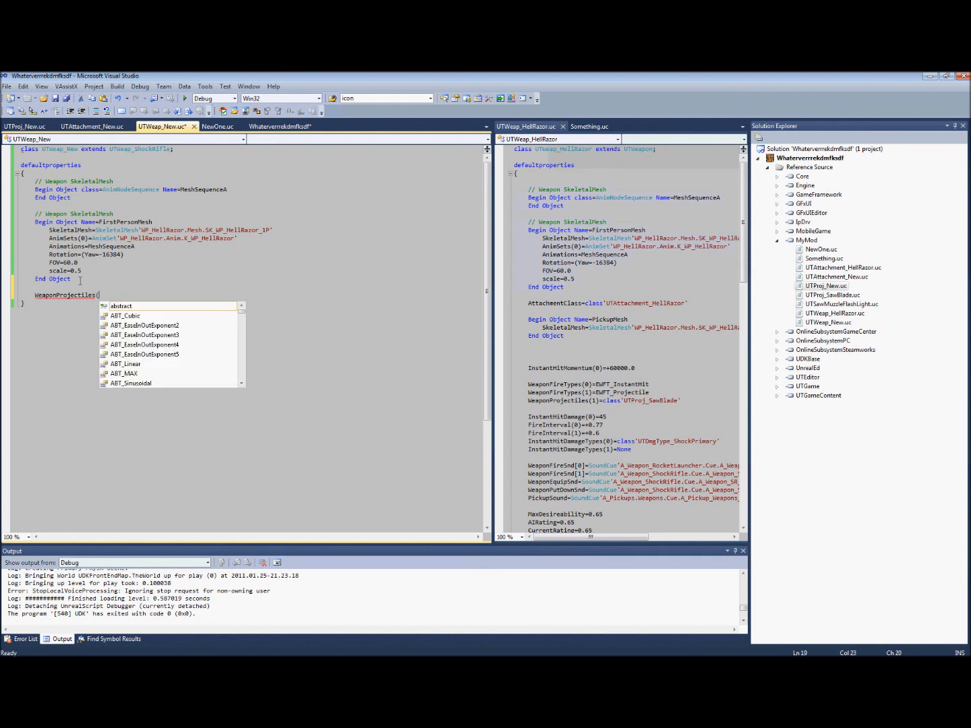
type("1)")
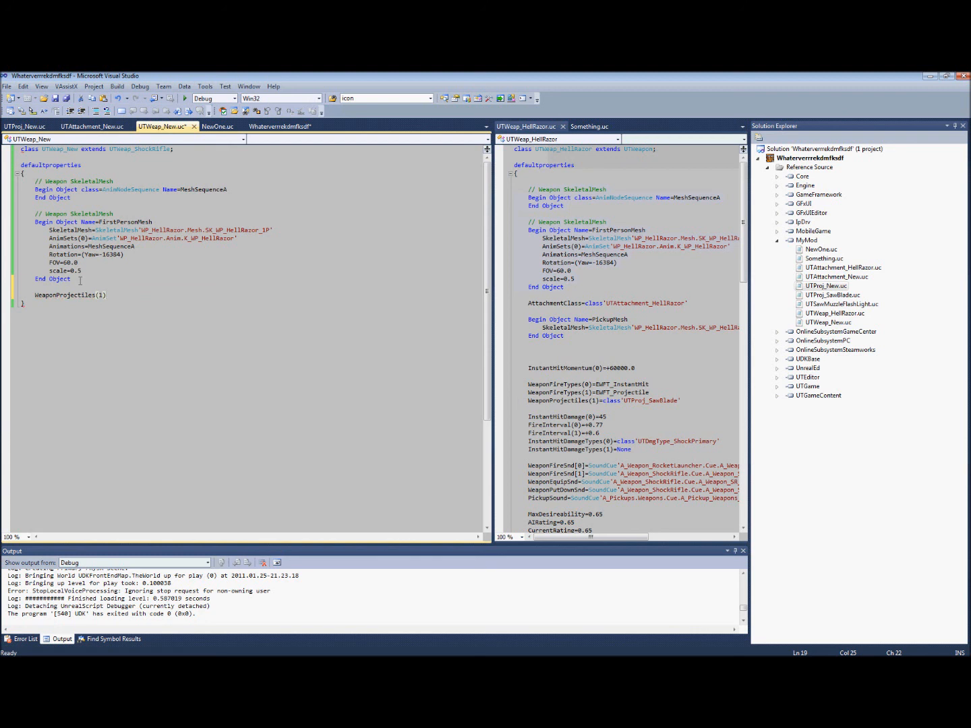
type("= c")
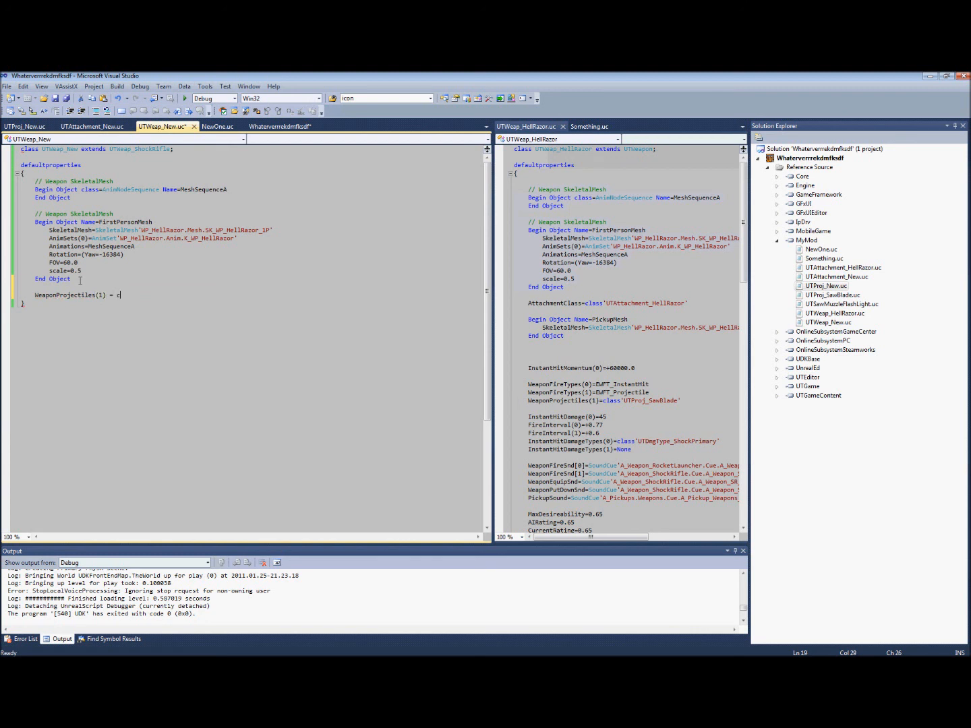
type("lass'")
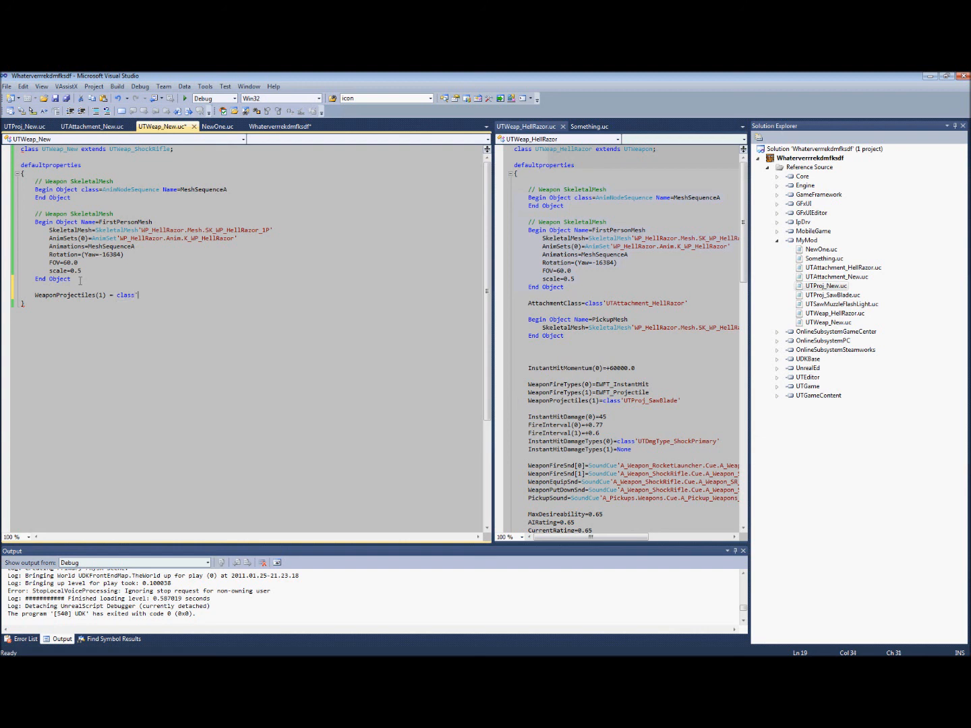
type("UTPro")
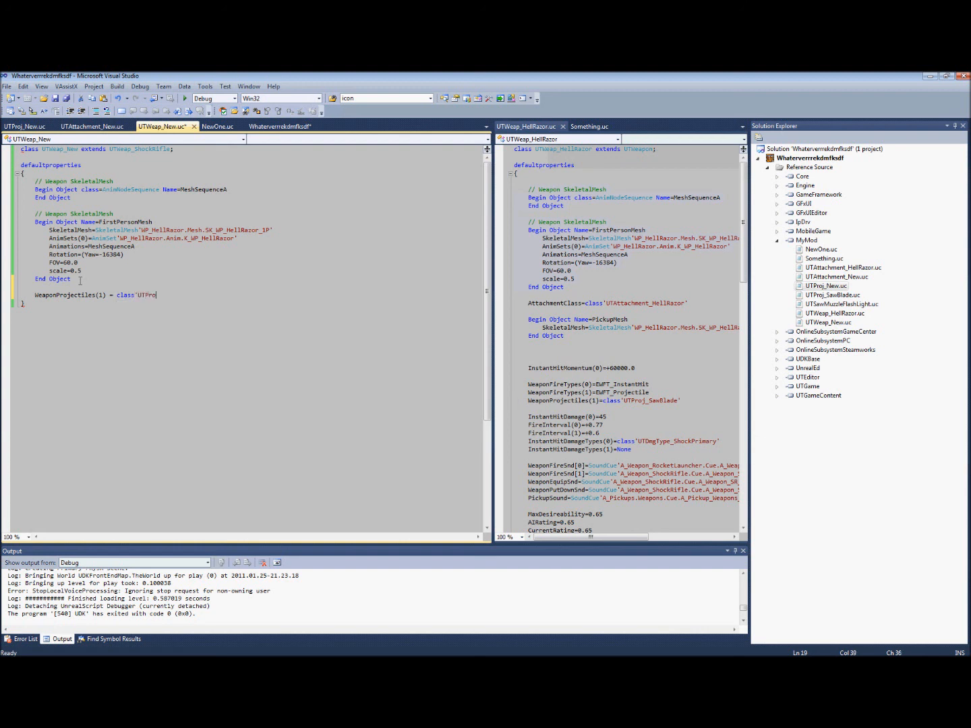
type("j_SawBlad")
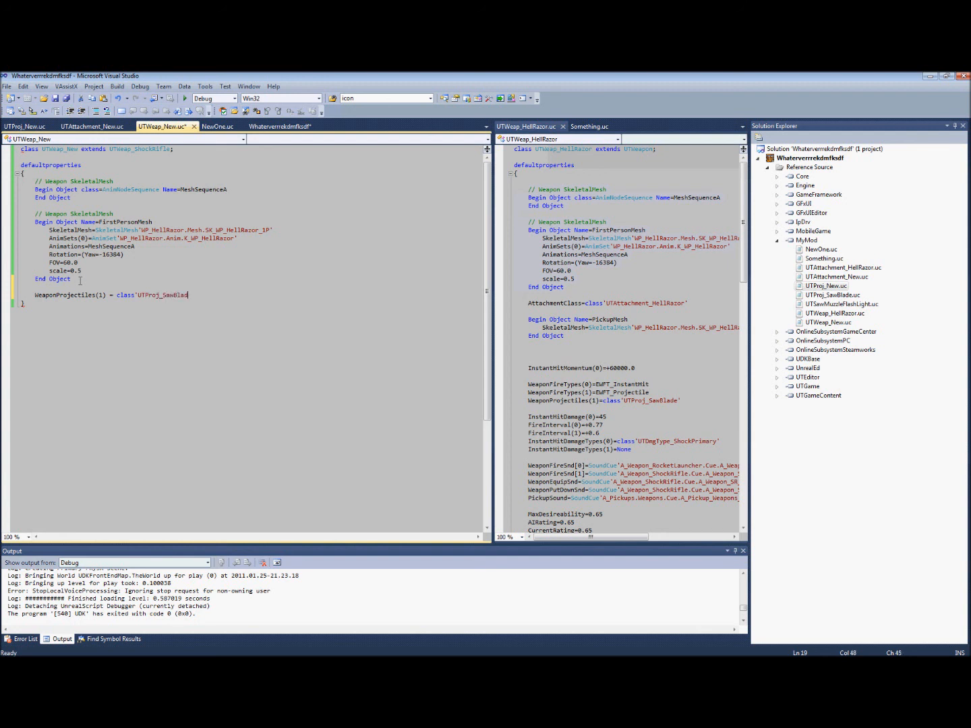
type("e'")
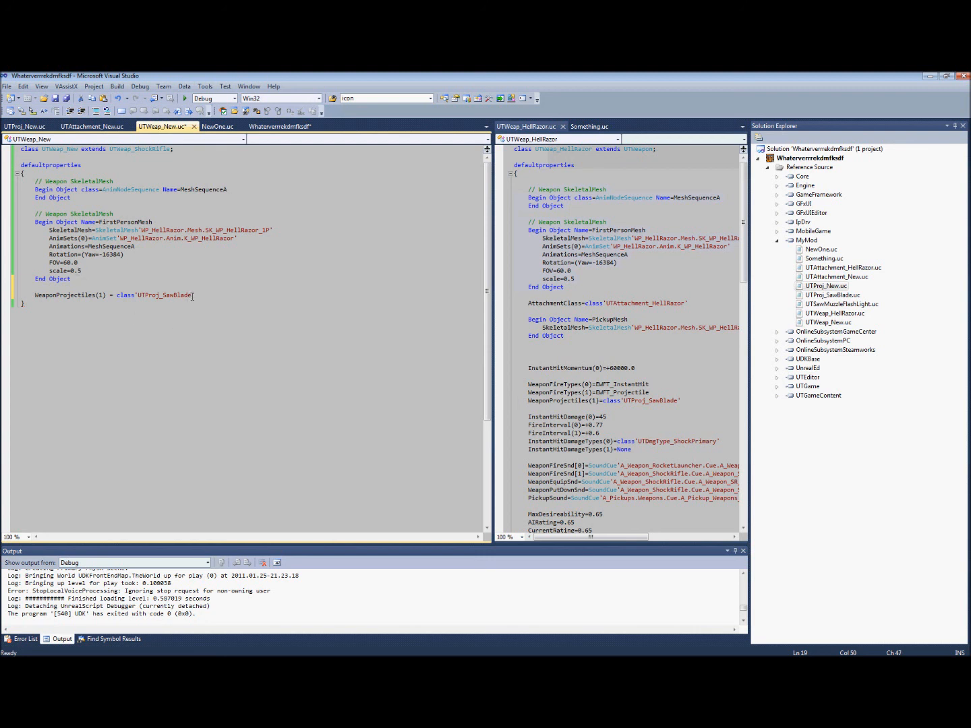
double_click(177, 294)
type("Ne")
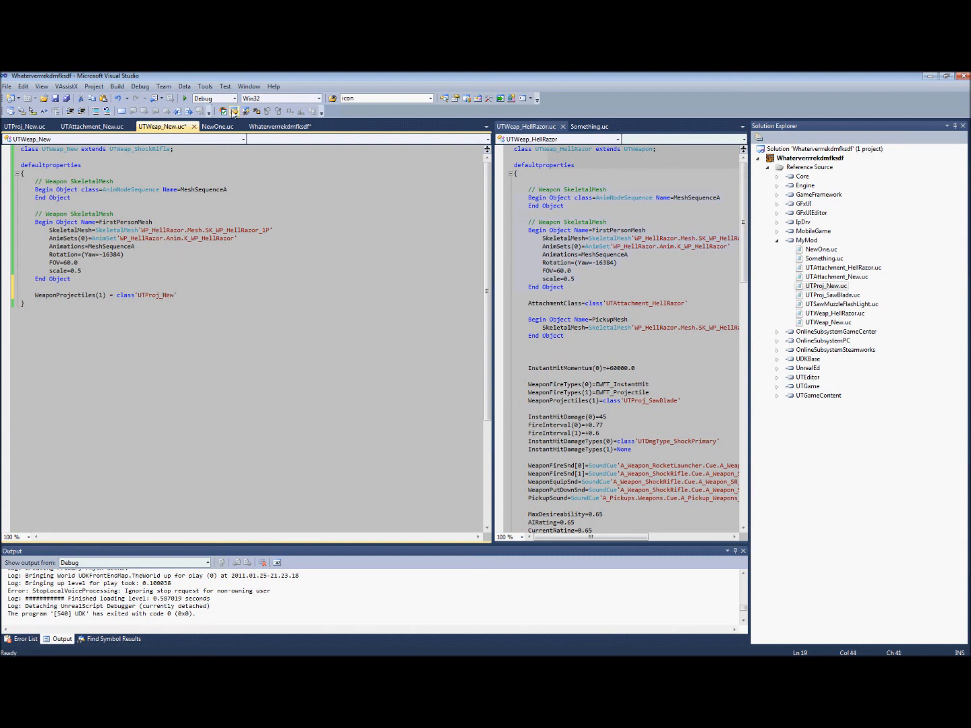
mouse_move(25, 125)
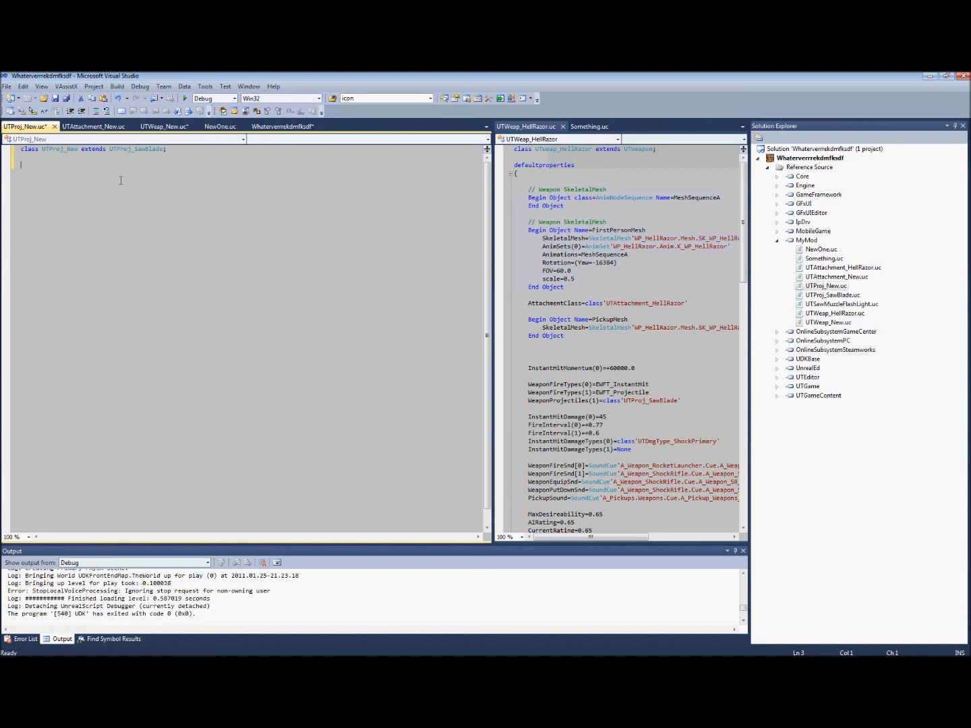
Step: Add an empty defaultproperties block to UTProj_New.uc
type("defaultproperties")
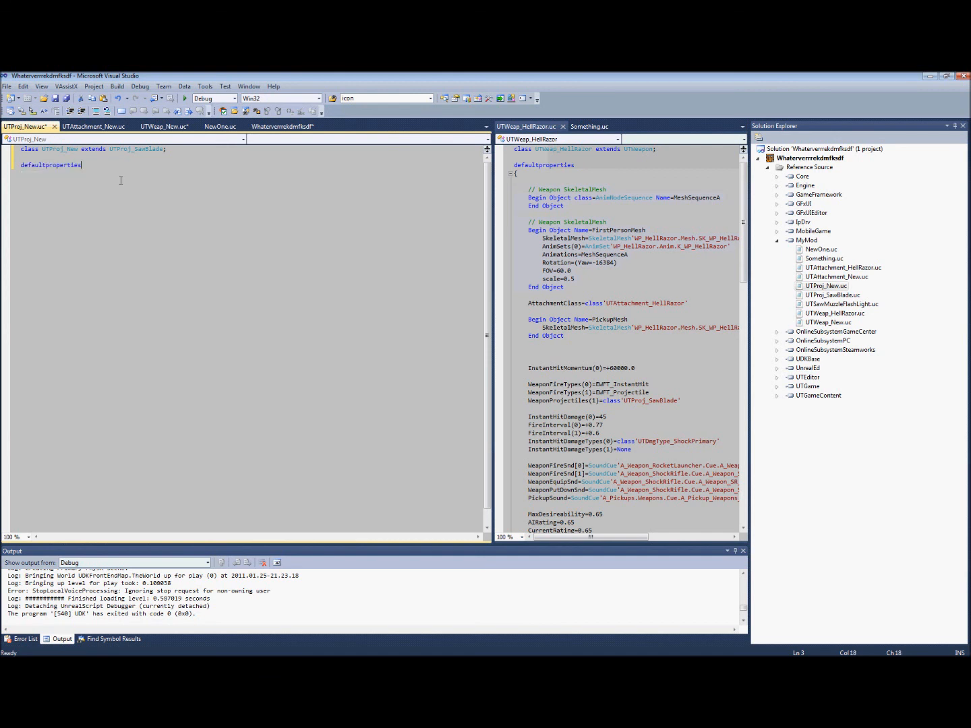
type("{")
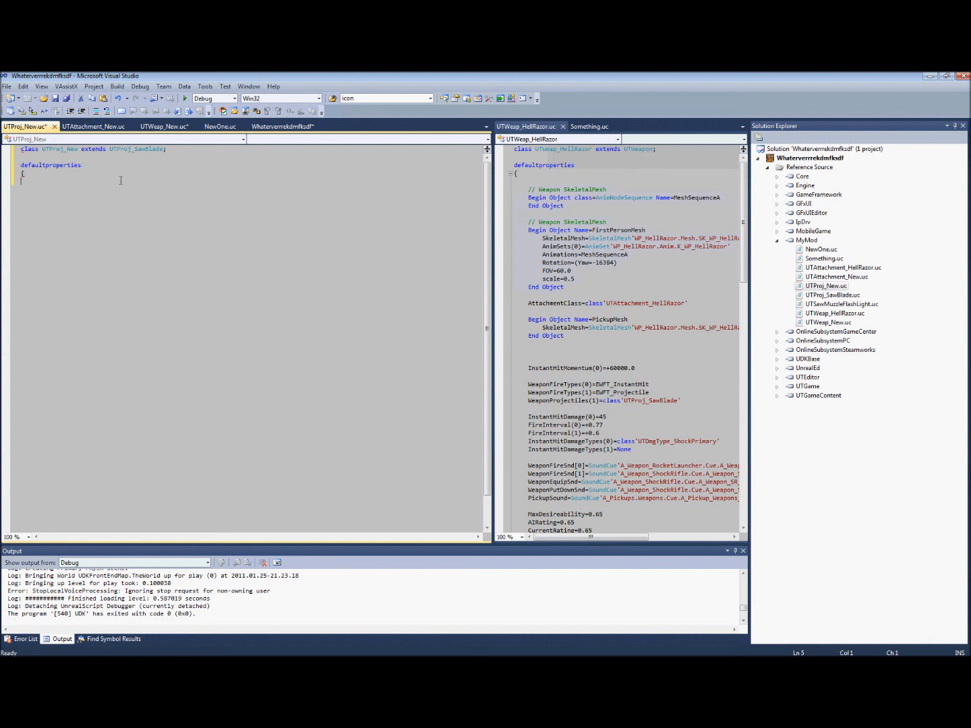
type("}")
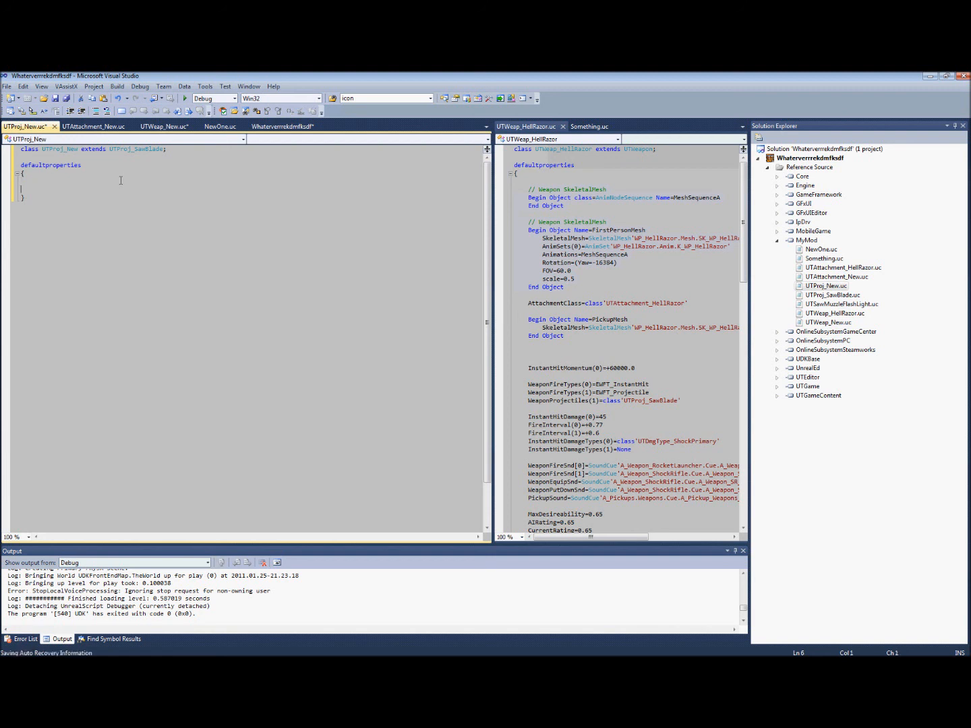
Step: Set DrawScale=3 inside the block, choosing DrawScale from IntelliSense
type("d")
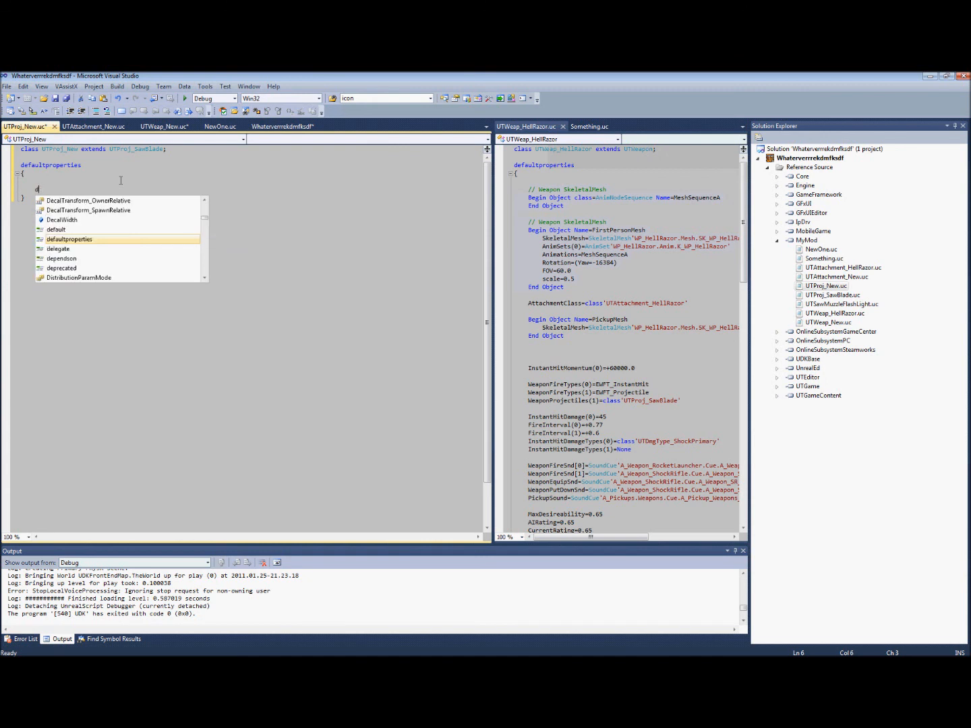
type("Raw")
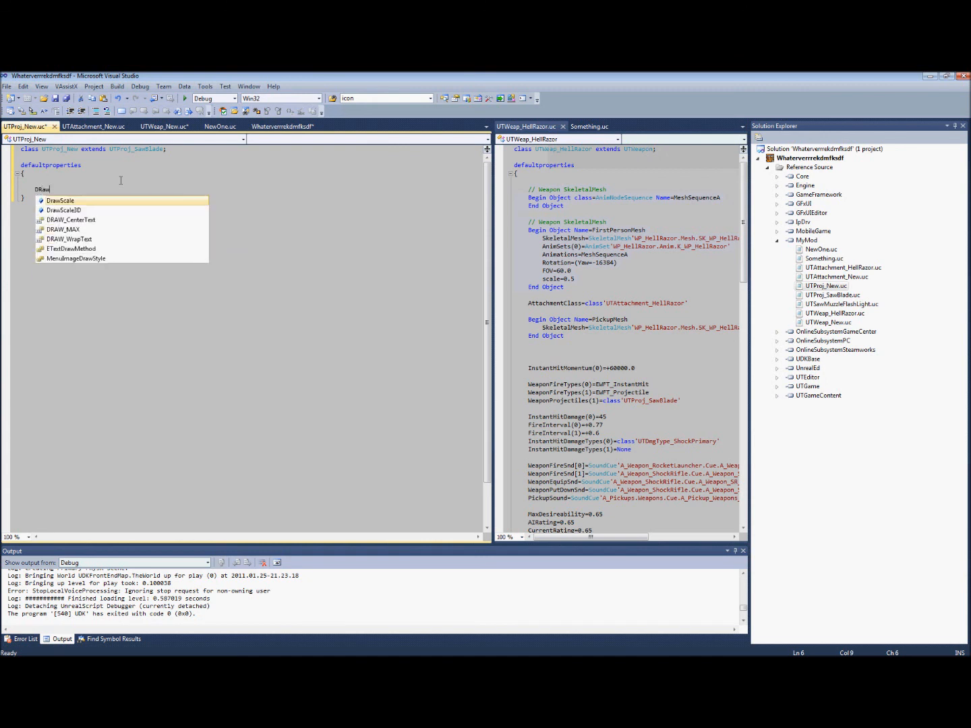
key("BackSpace")
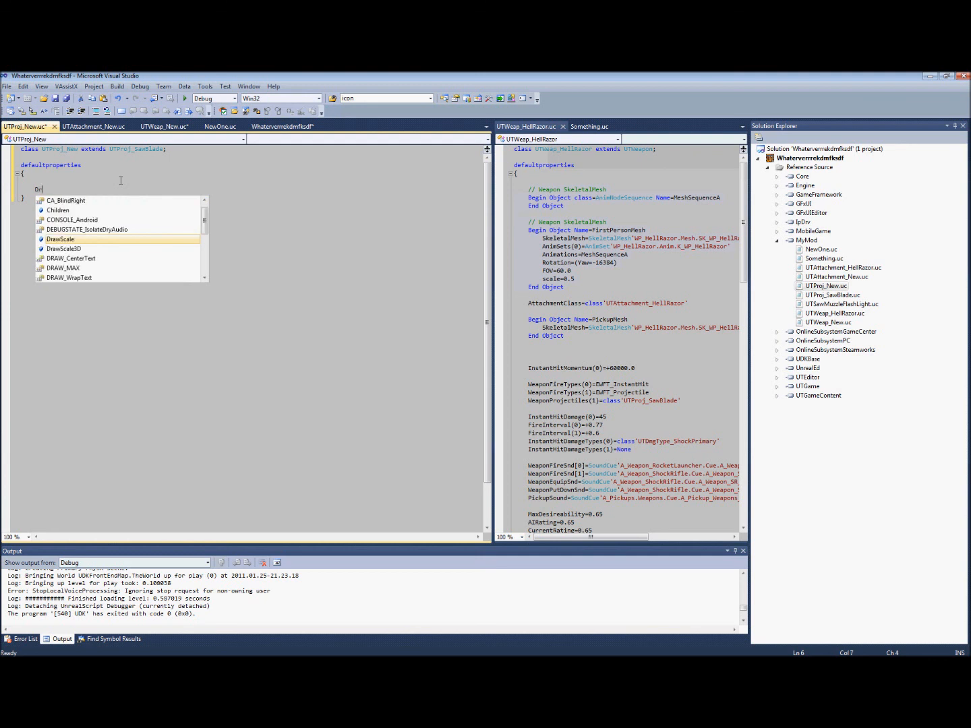
key("Tab")
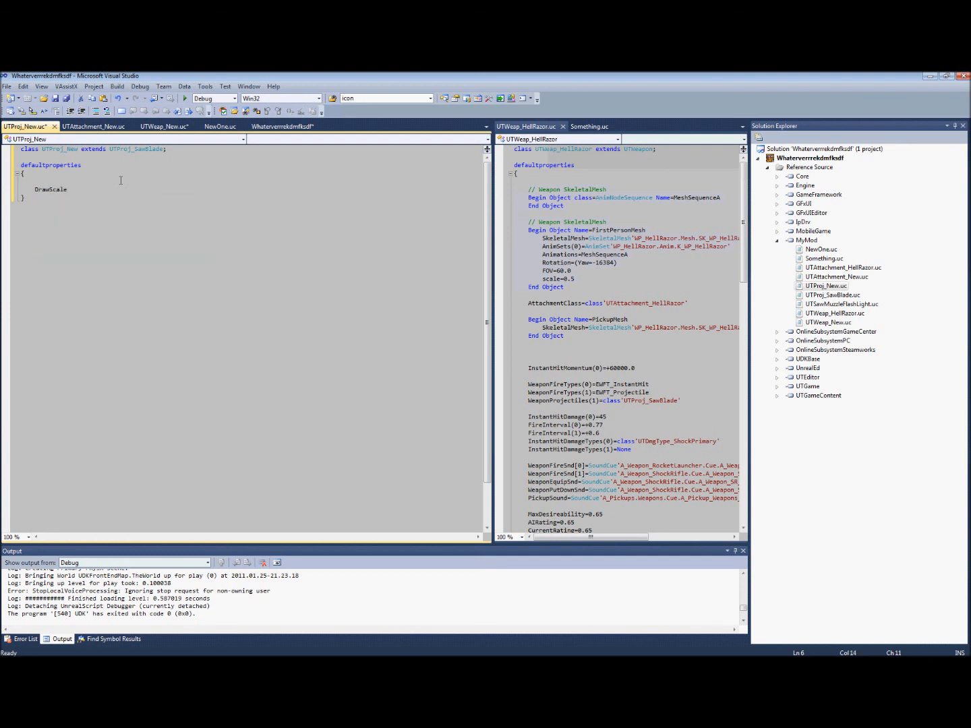
type("=")
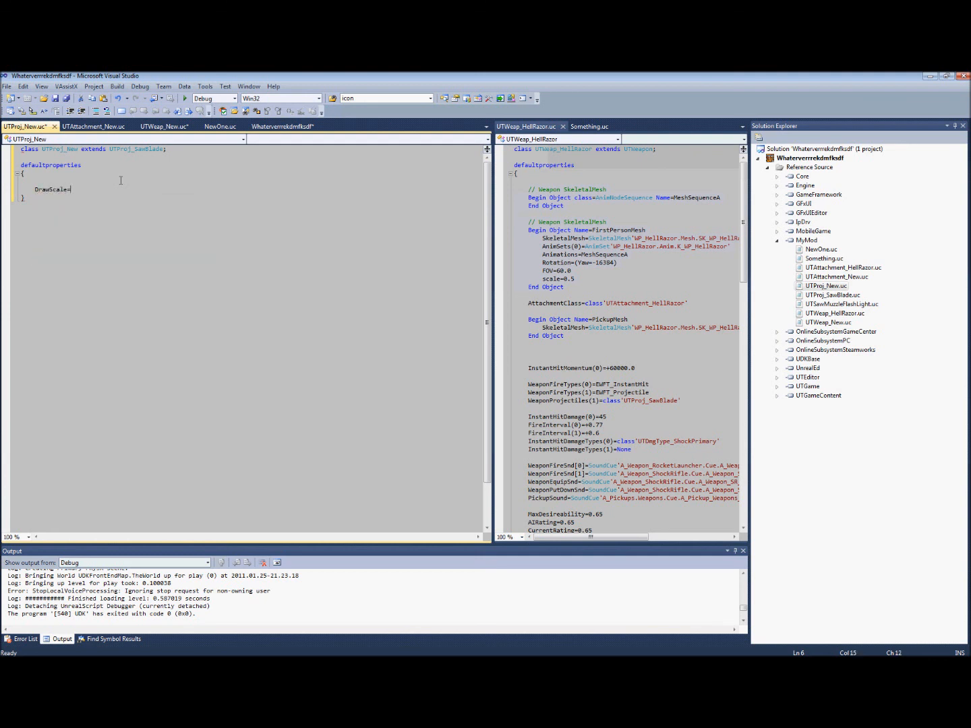
type("3")
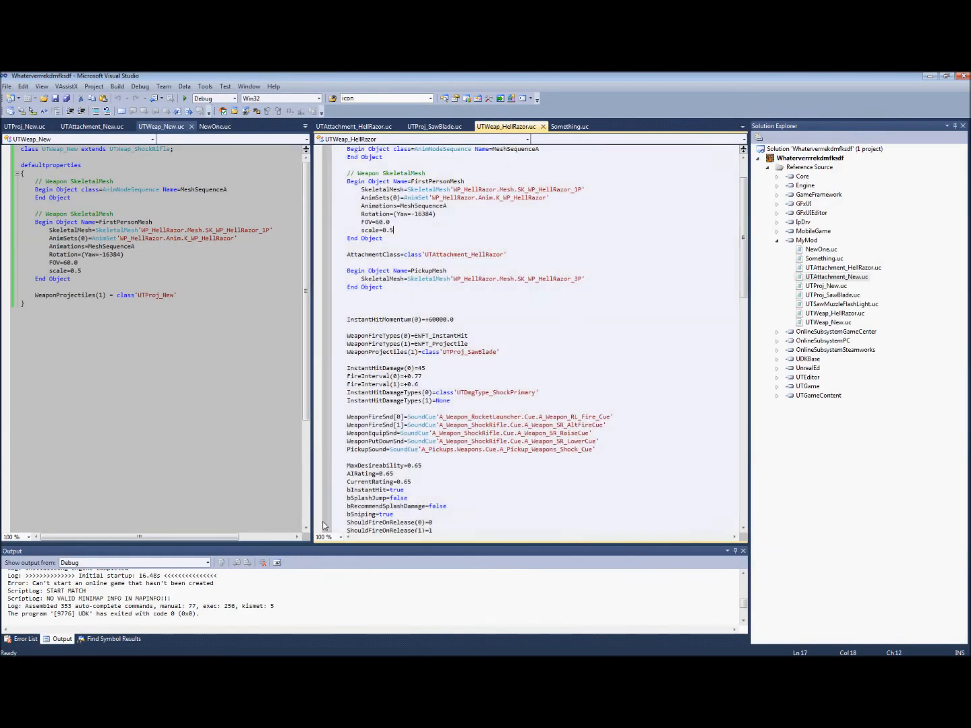
mouse_move(510, 227)
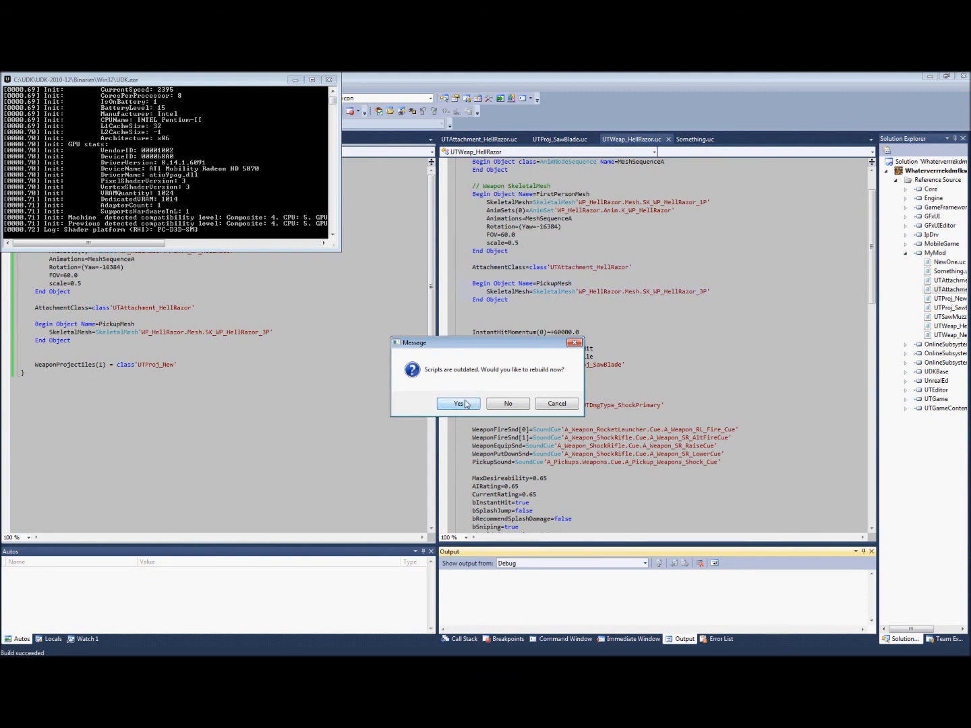
Step: Confirm Yes to rebuild the outdated scripts in UDK
left_click(459, 403)
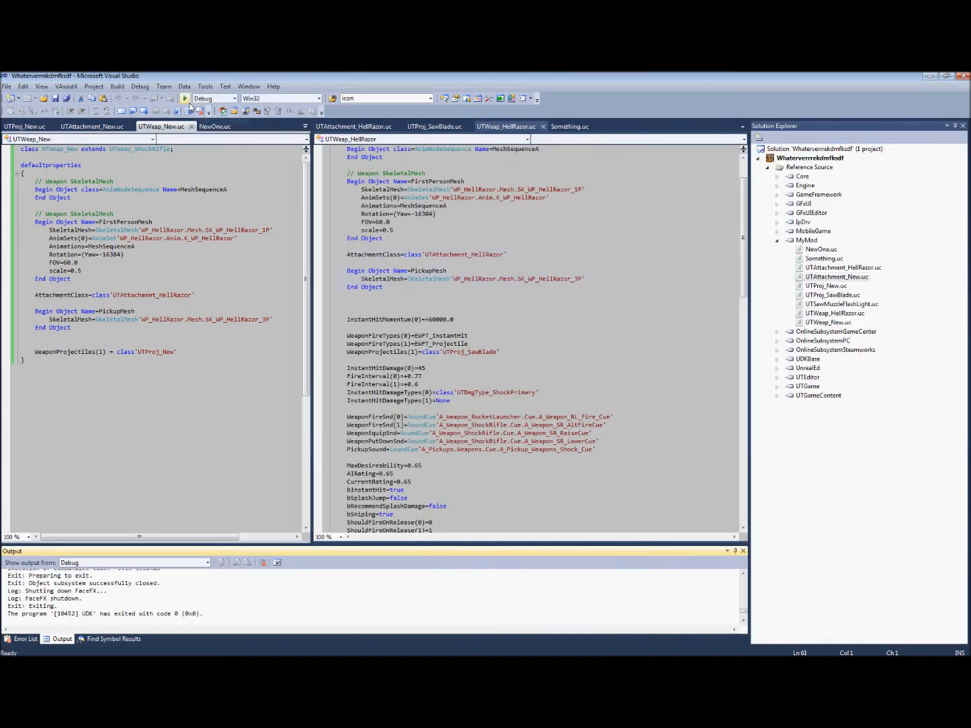
Step: Start debugging to relaunch UDK with the rebuilt scripts
left_click(186, 99)
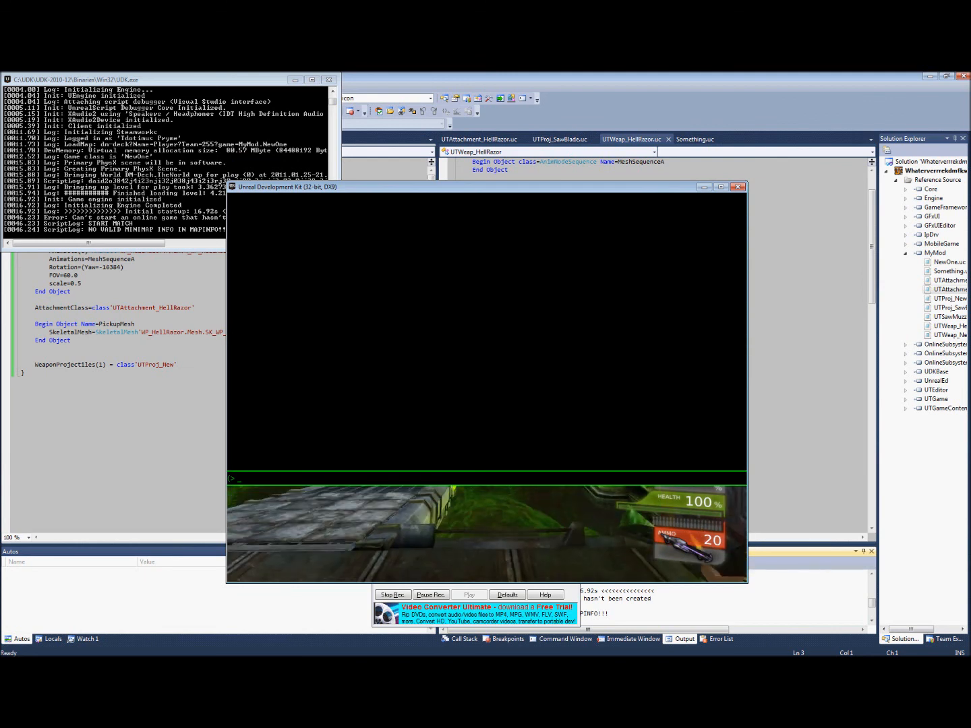
Step: Enter 'god' in the in-game console to enable god mode
type("god")
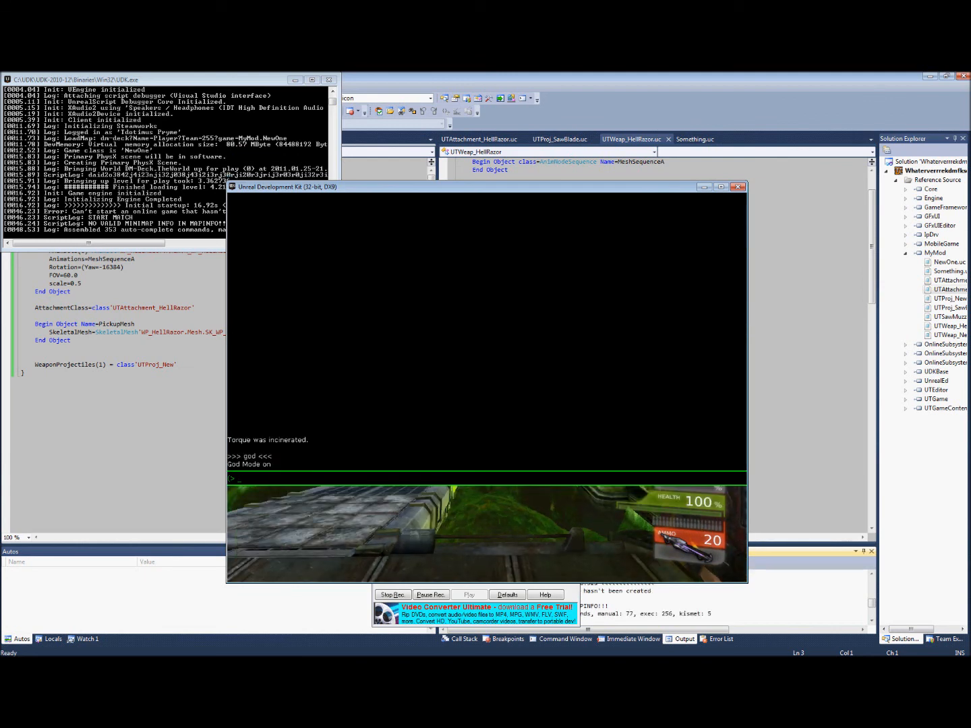